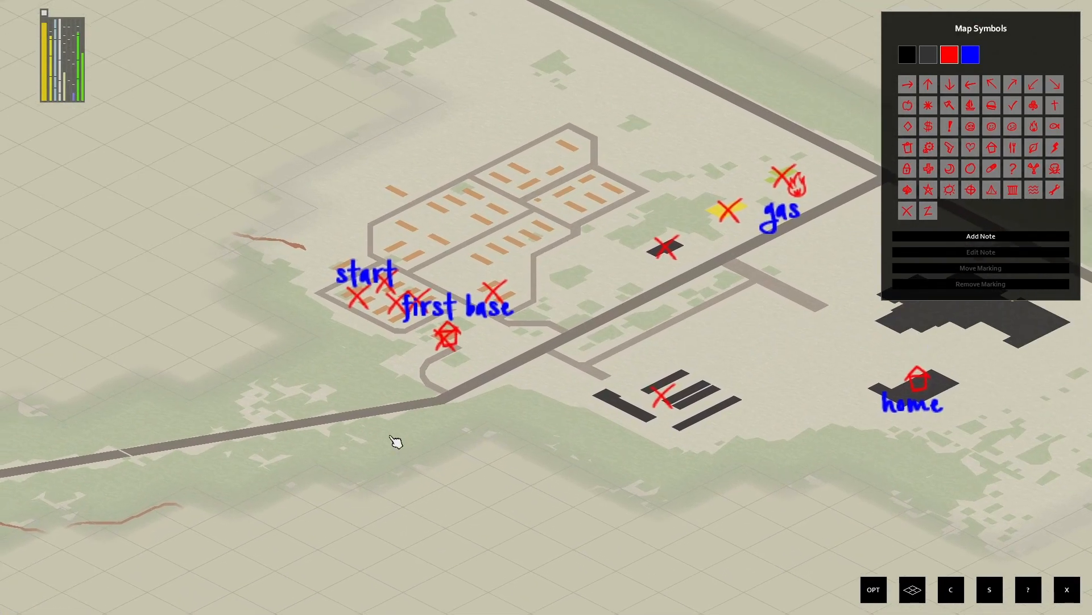
mouse_move(369, 361)
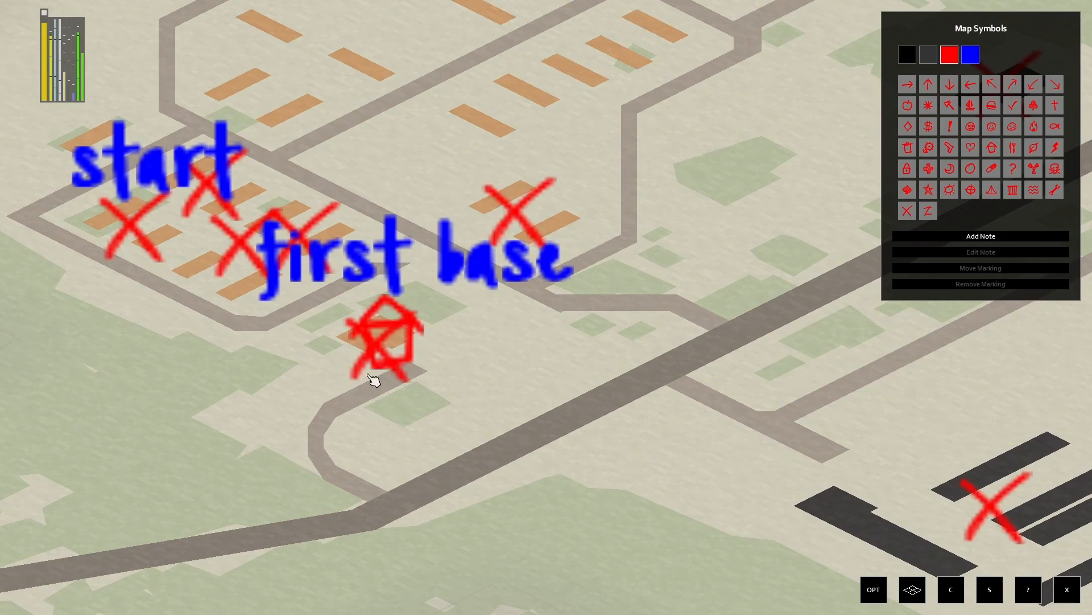
mouse_move(378, 372)
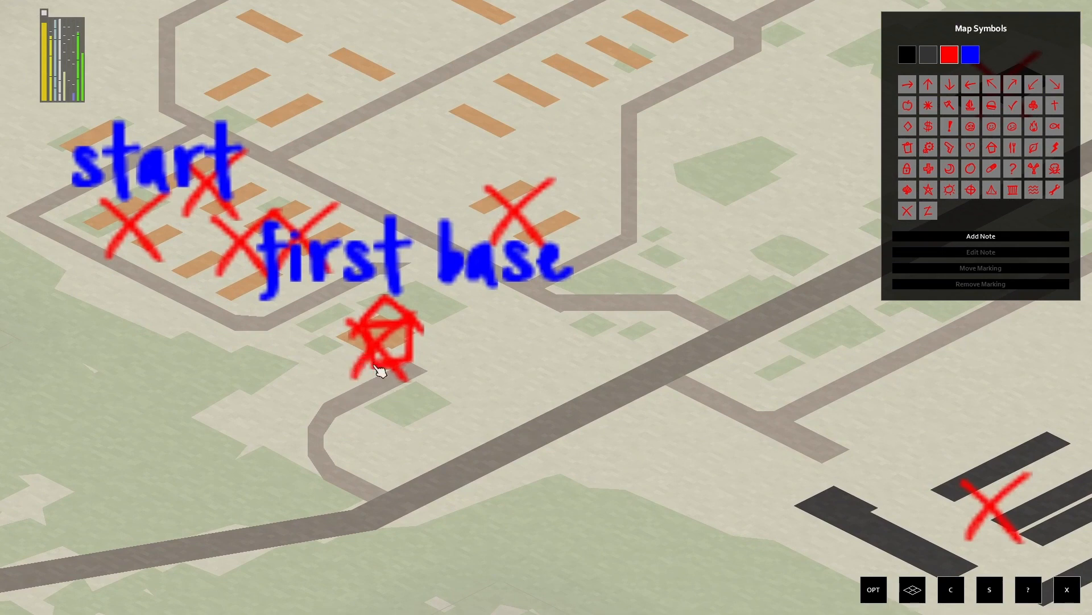
mouse_move(456, 401)
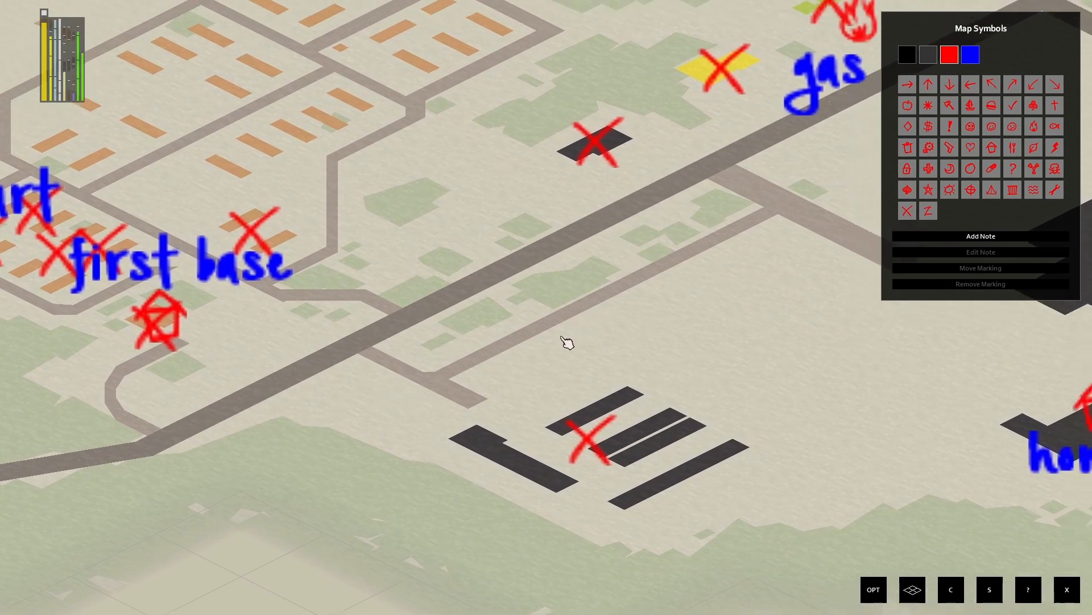
Pan the world map from the first base to the riverside town labelled 'outpost'
left_click_drag(568, 341, 374, 329)
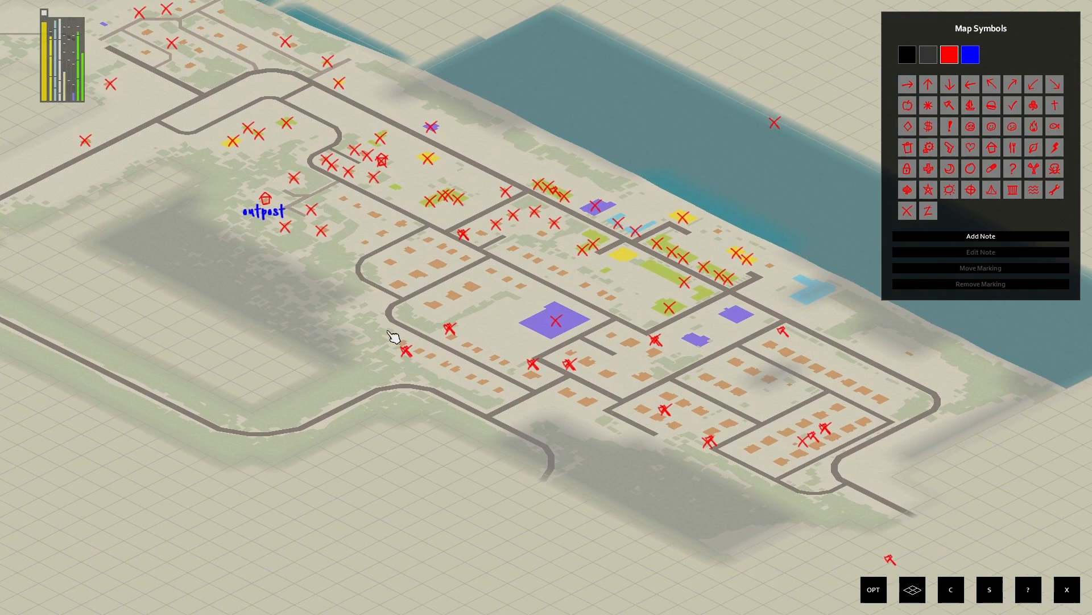
Pan closer over the red-crossed town streets surrounding the 'outpost' marker
left_click_drag(393, 336, 393, 292)
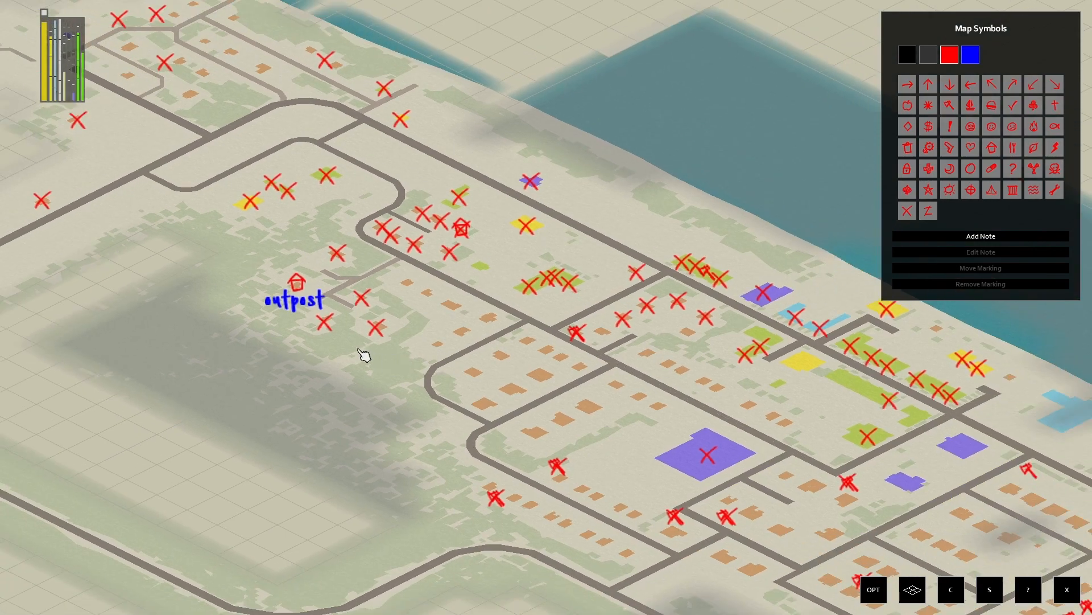
left_click_drag(366, 355, 561, 338)
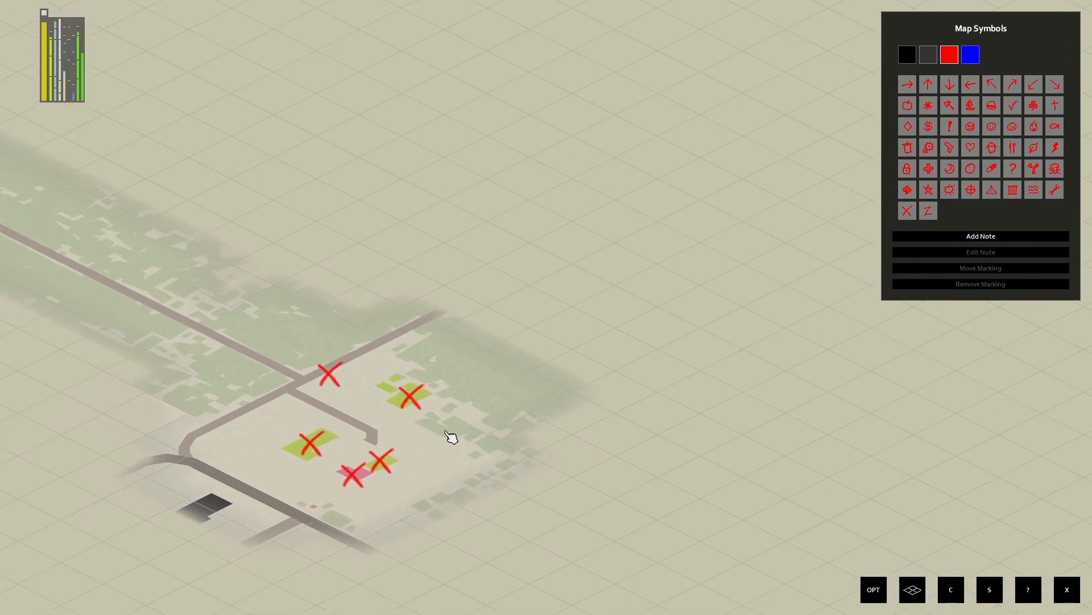
mouse_move(296, 365)
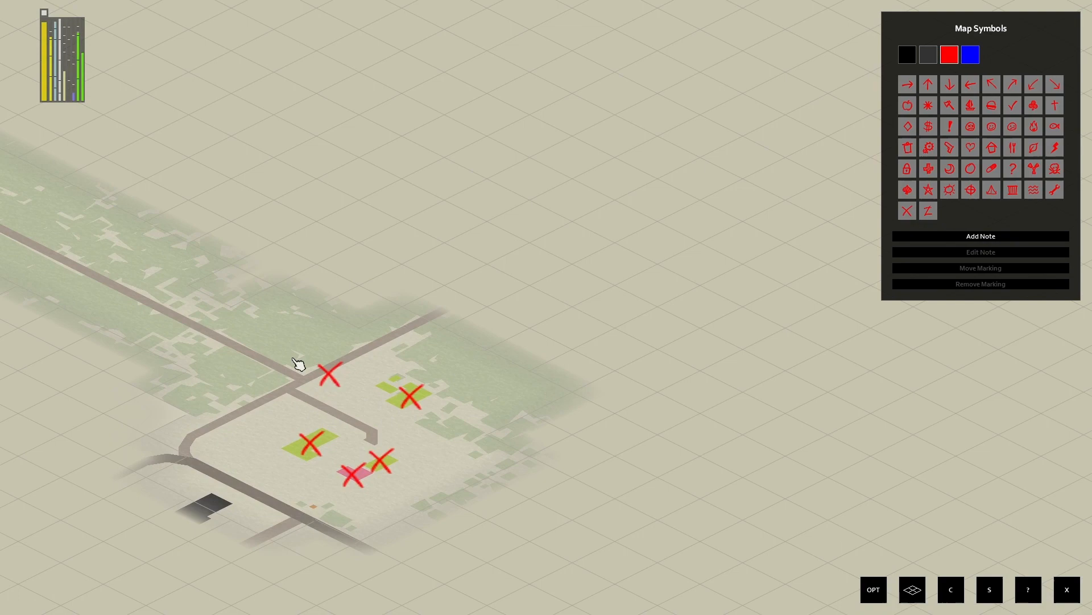
mouse_move(334, 385)
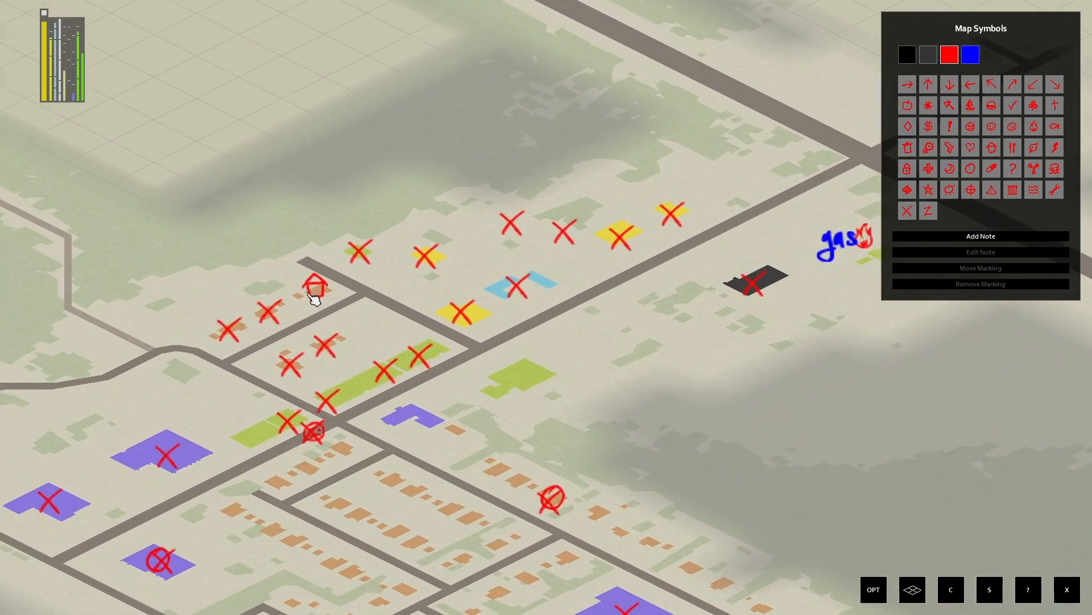
Pan out to show the town's southern blocks around the 'gas' label
left_click_drag(314, 300, 550, 365)
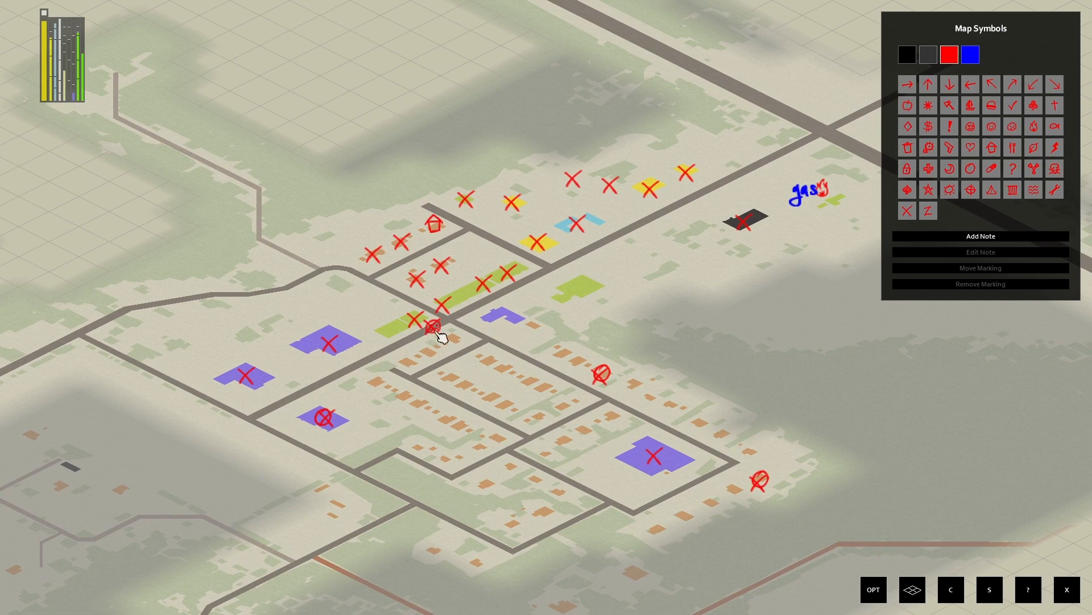
mouse_move(471, 376)
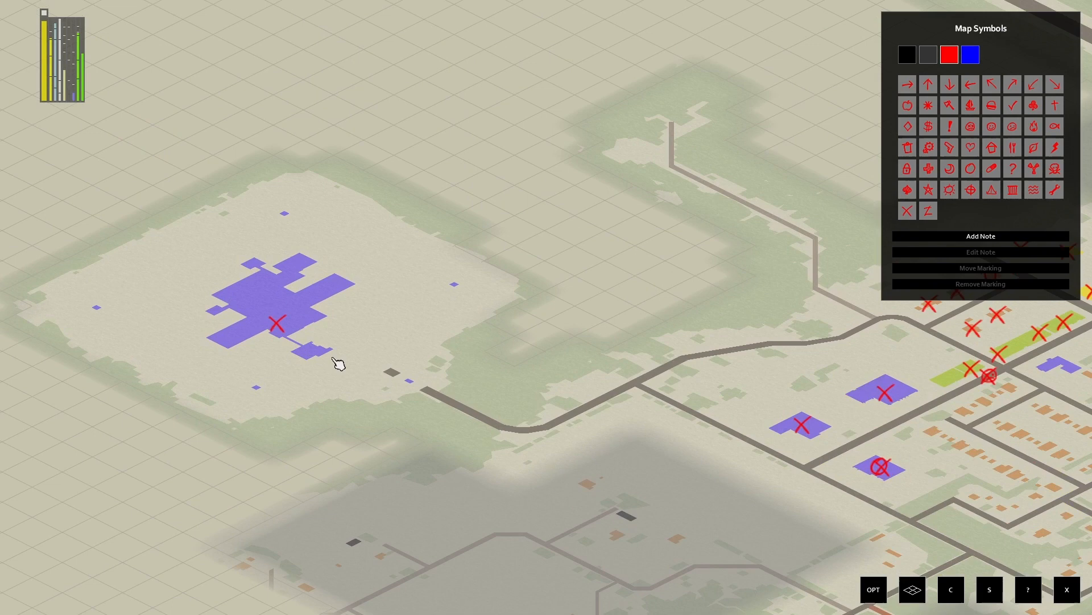
mouse_move(392, 385)
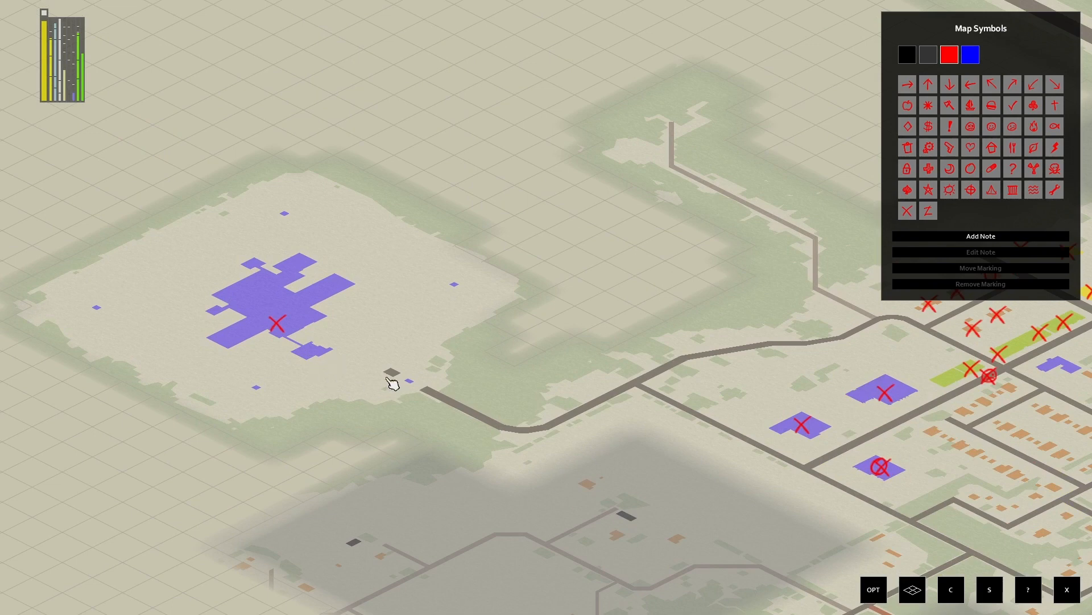
mouse_move(371, 365)
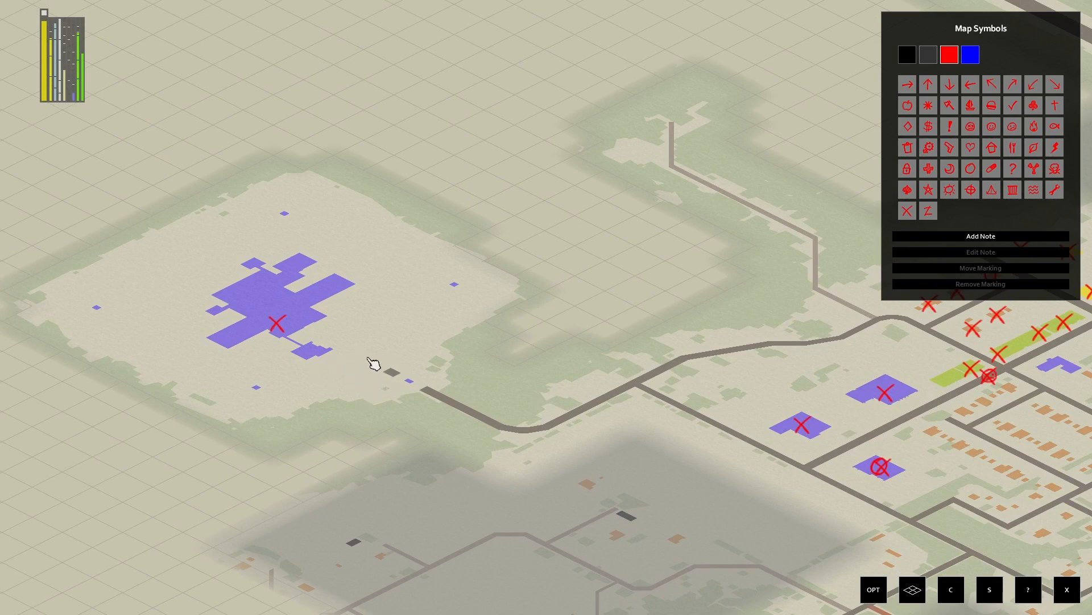
mouse_move(344, 363)
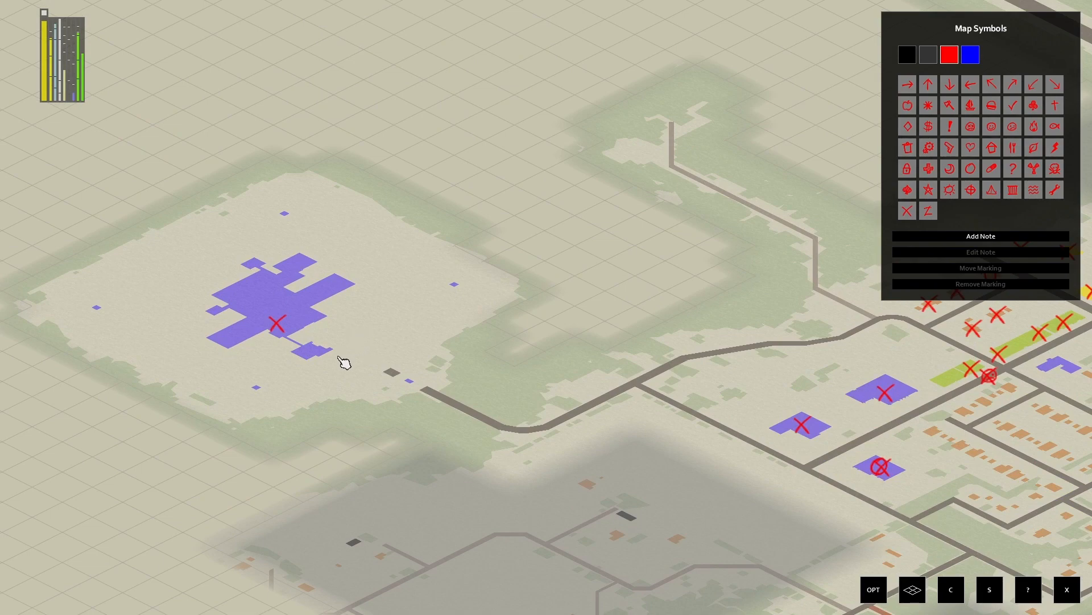
mouse_move(337, 366)
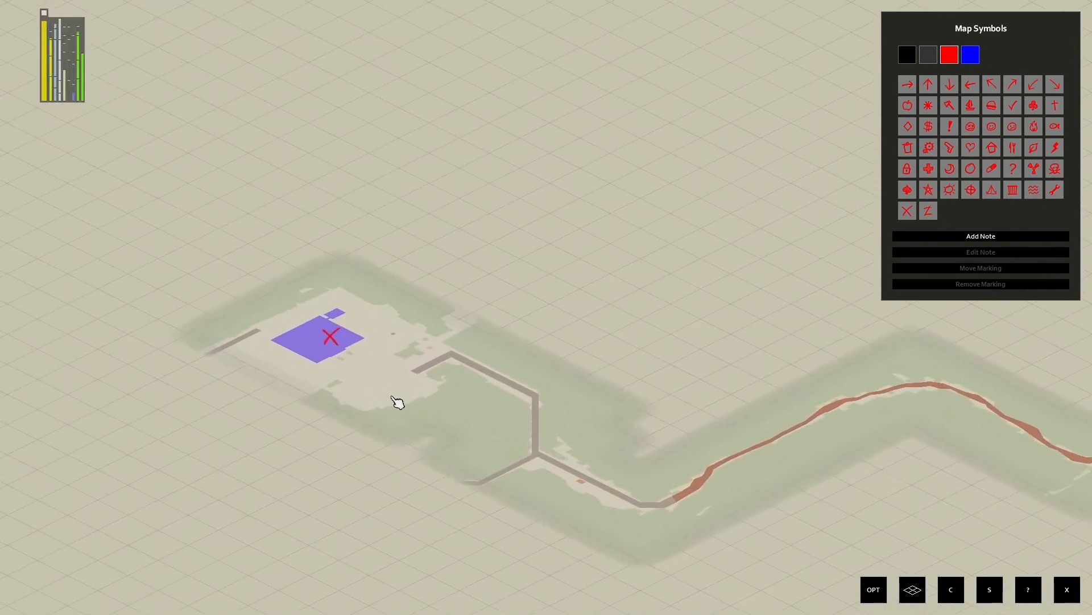
mouse_move(326, 407)
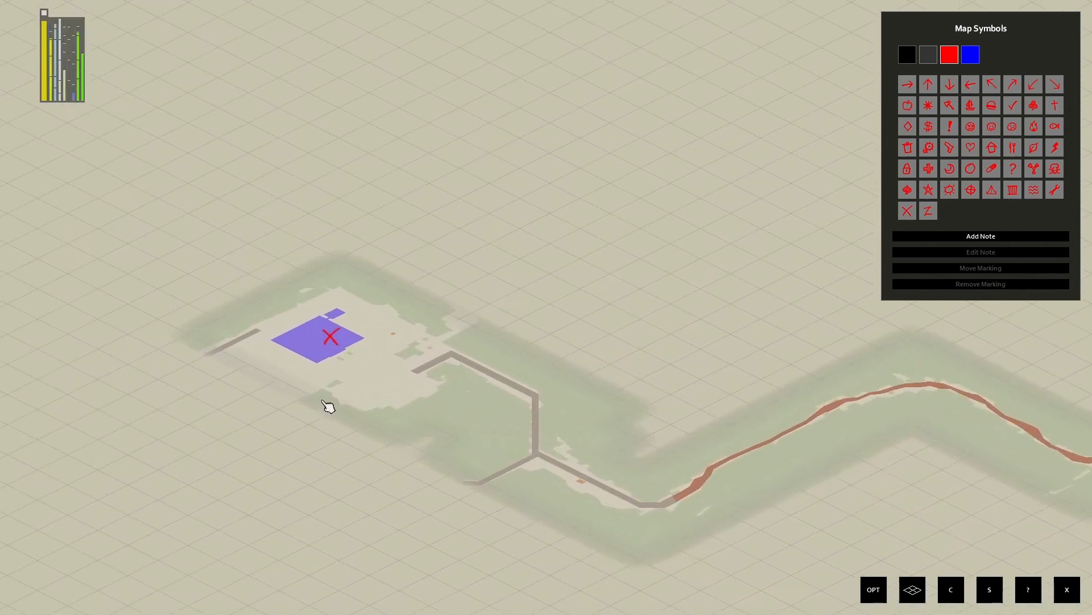
mouse_move(370, 401)
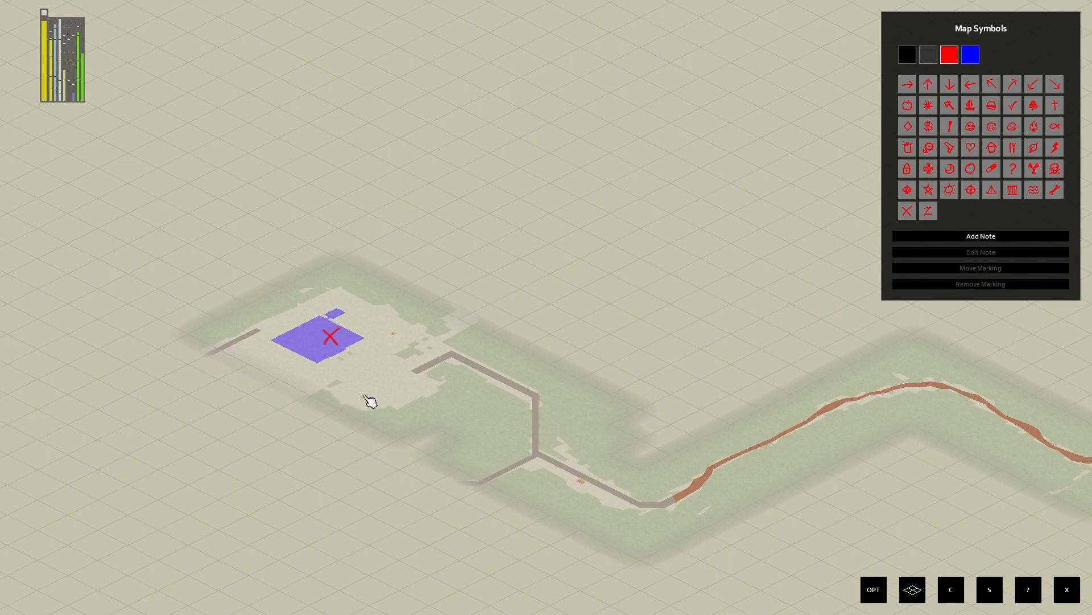
mouse_move(454, 381)
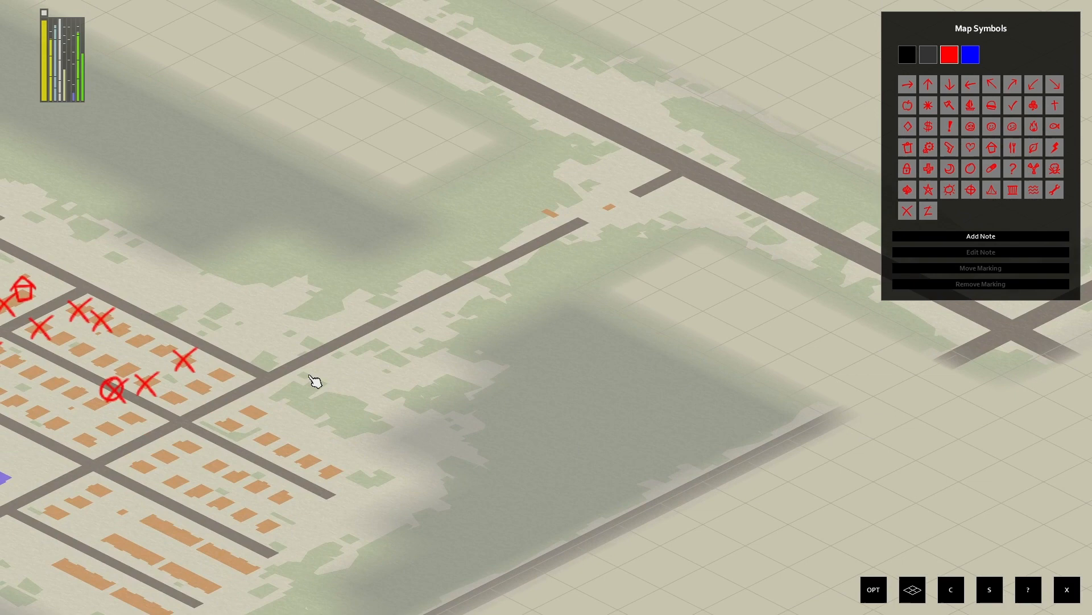
Pan to the red-crossed houses beside the unmarked eastern residential blocks
left_click_drag(314, 380, 431, 425)
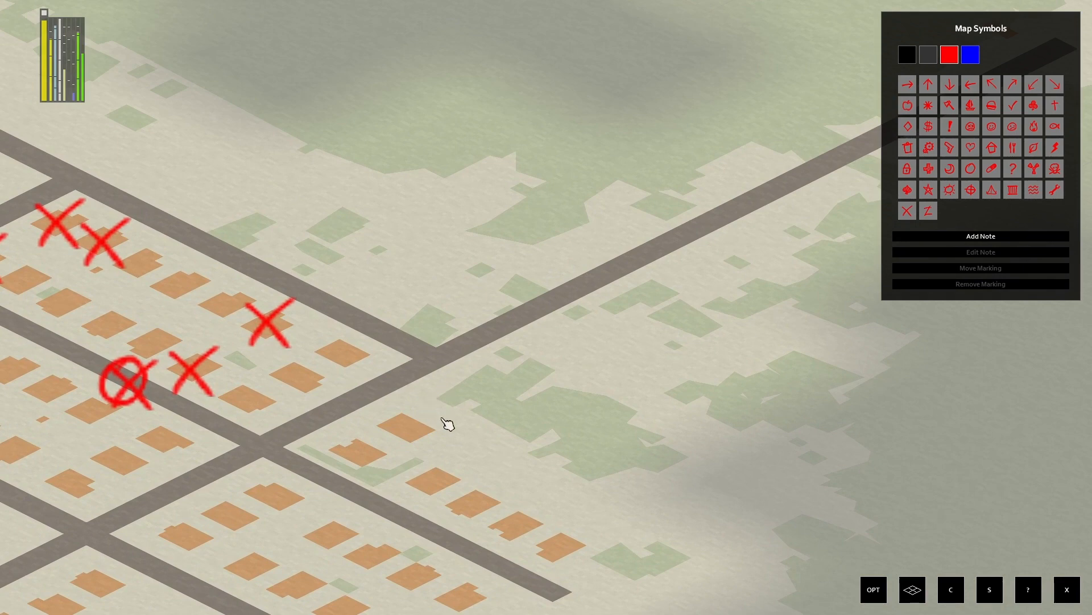
mouse_move(475, 448)
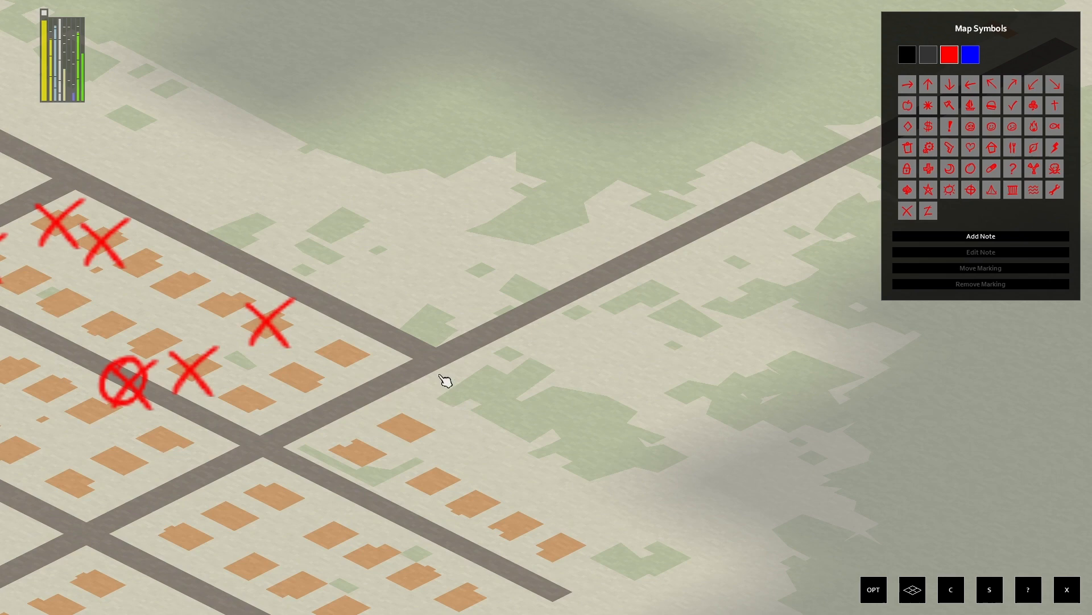
mouse_move(428, 395)
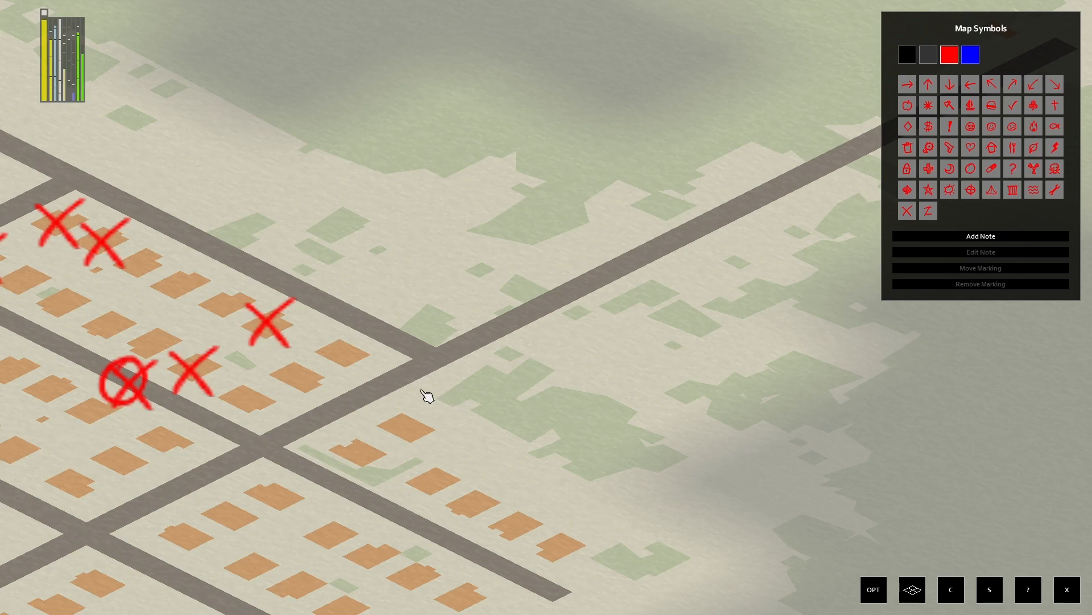
mouse_move(412, 374)
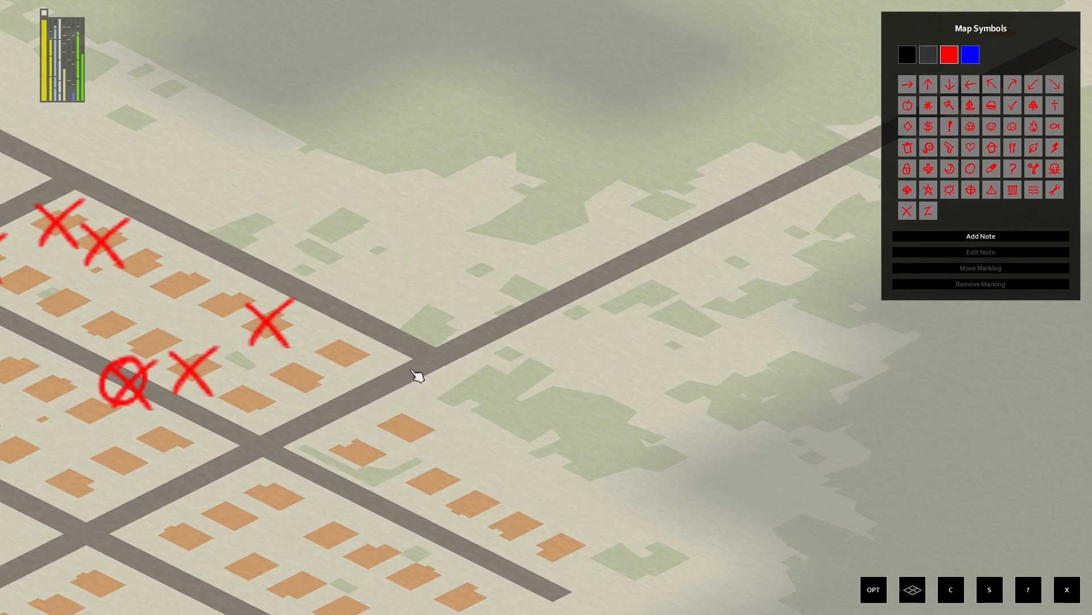
mouse_move(434, 416)
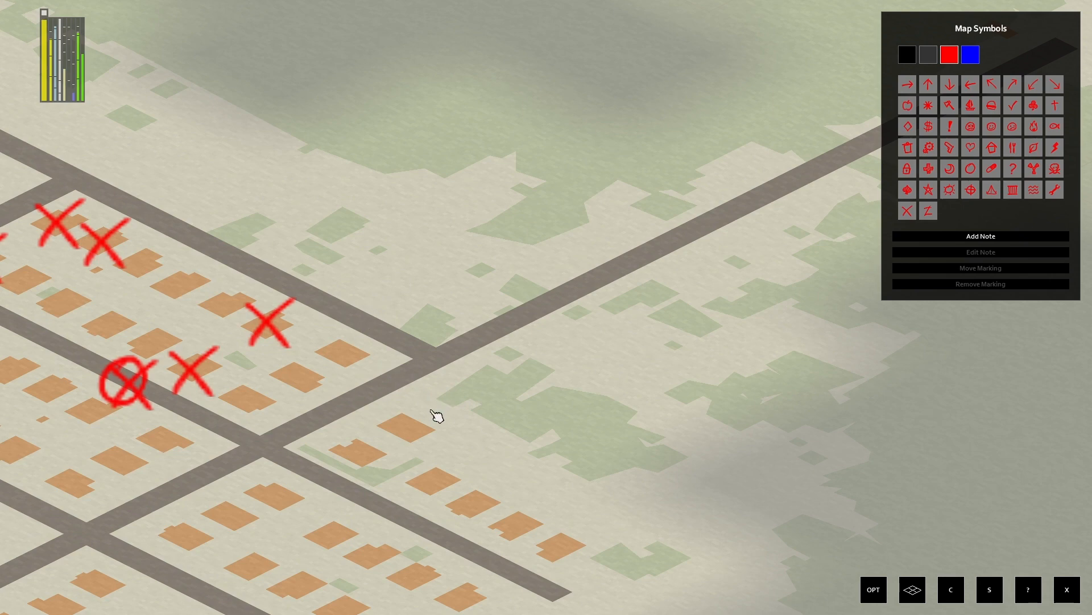
mouse_move(429, 409)
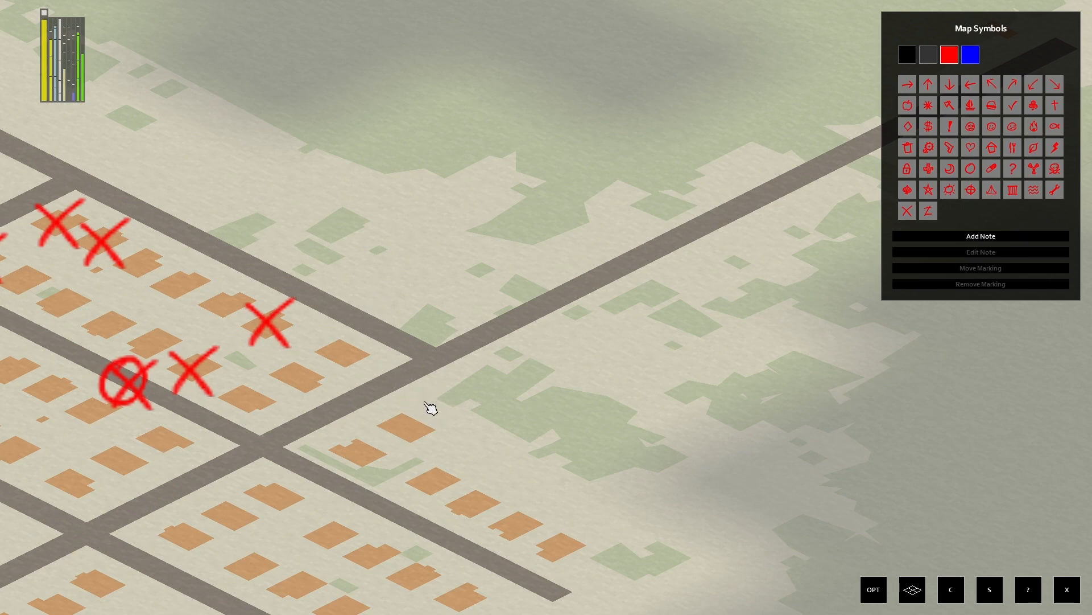
mouse_move(463, 428)
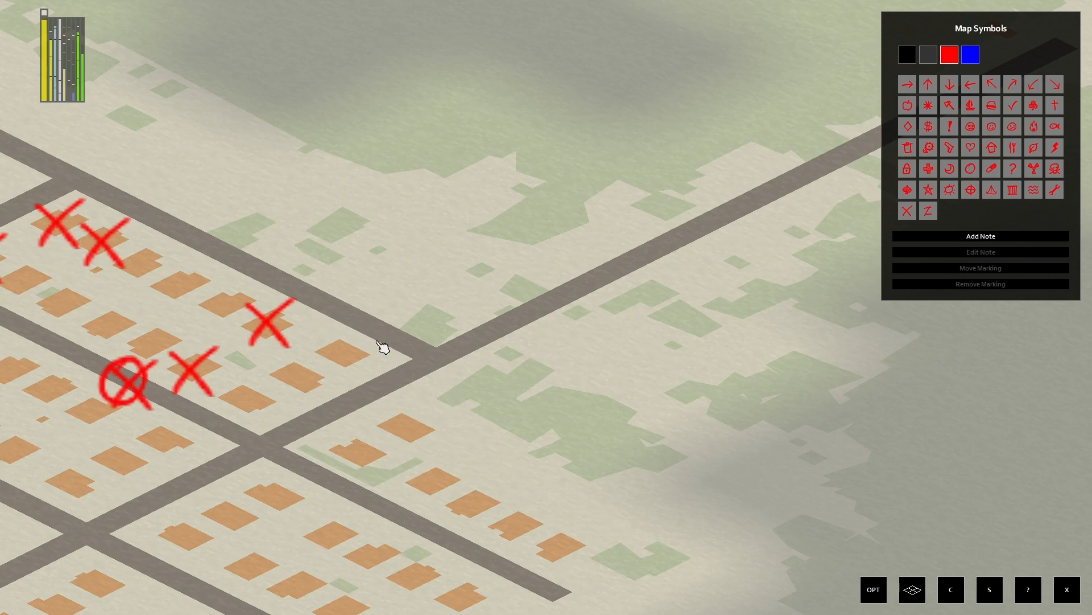
mouse_move(373, 364)
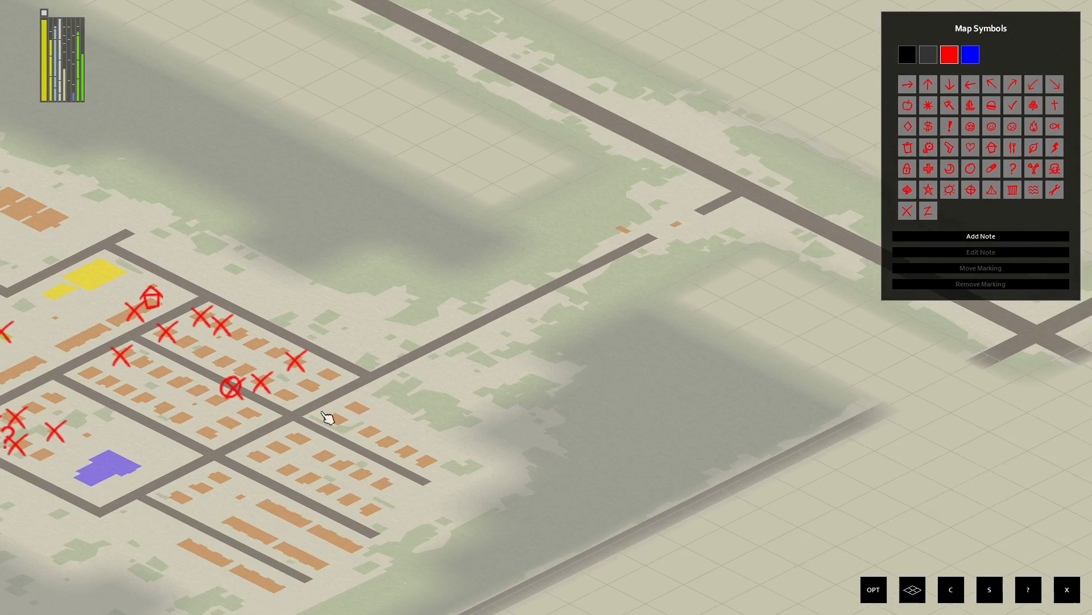
Pan across town to its southern edge with the 'gas' fire and 'new base' notes
left_click_drag(328, 419, 348, 397)
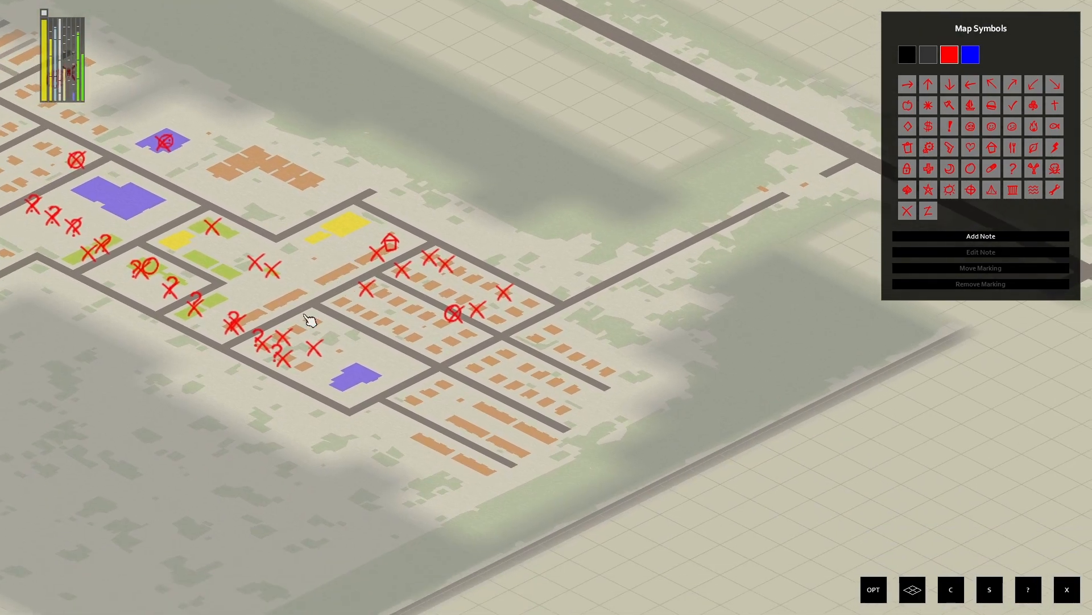
left_click_drag(314, 321, 432, 351)
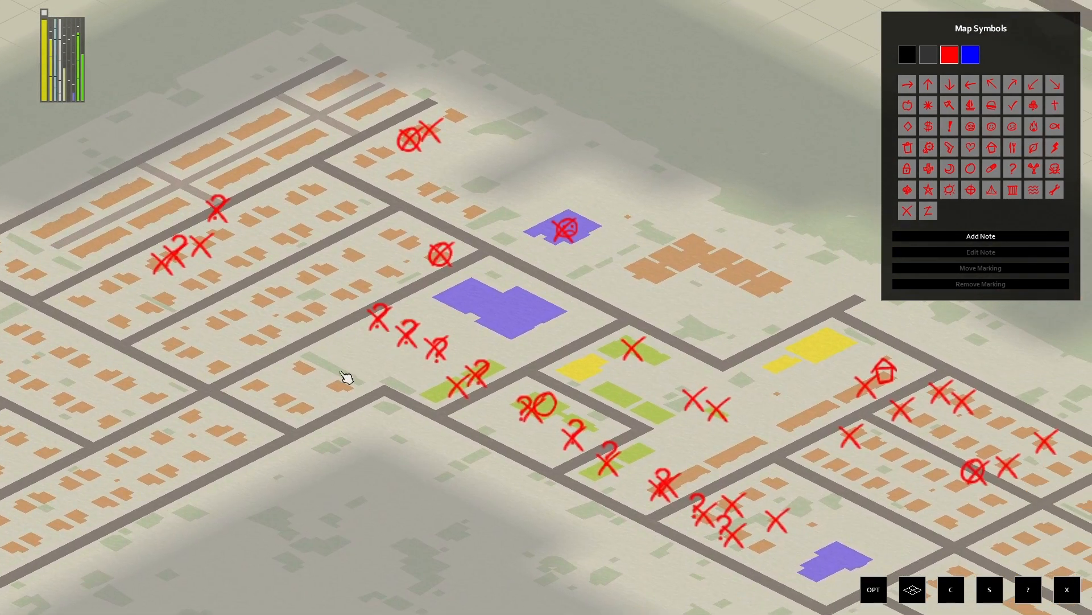
left_click_drag(348, 376, 425, 317)
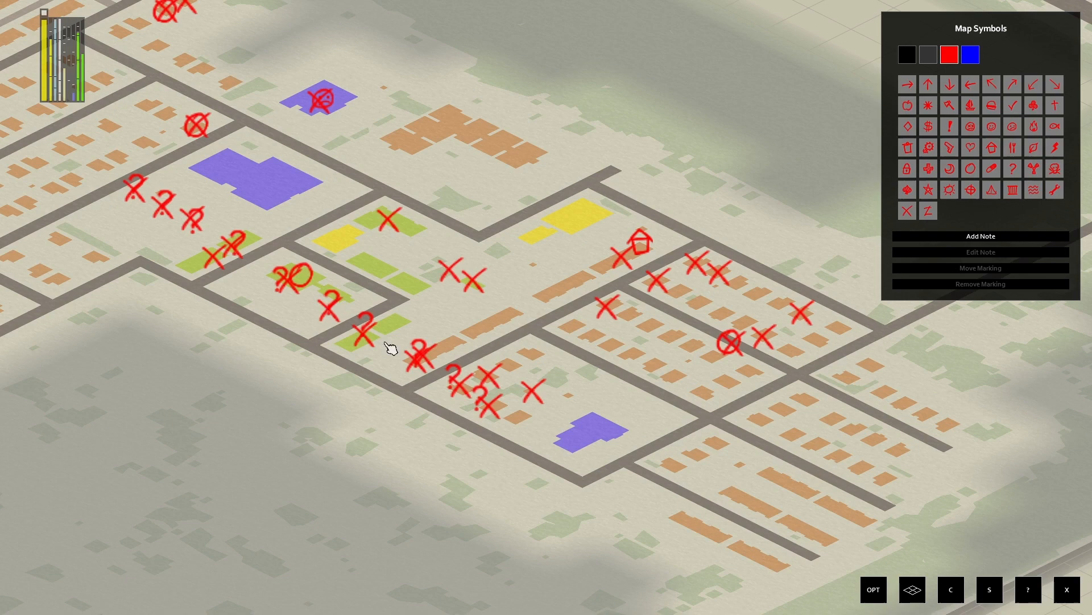
left_click_drag(390, 348, 509, 406)
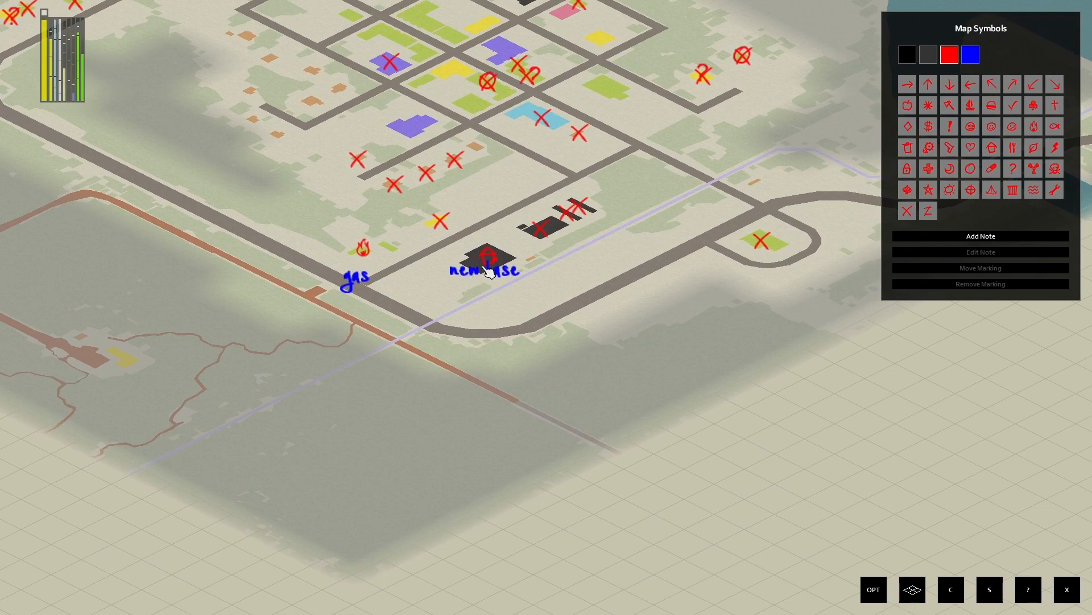
Zoom in on the 'new base' house symbol and 'gas' fire mark
scroll("down", 3)
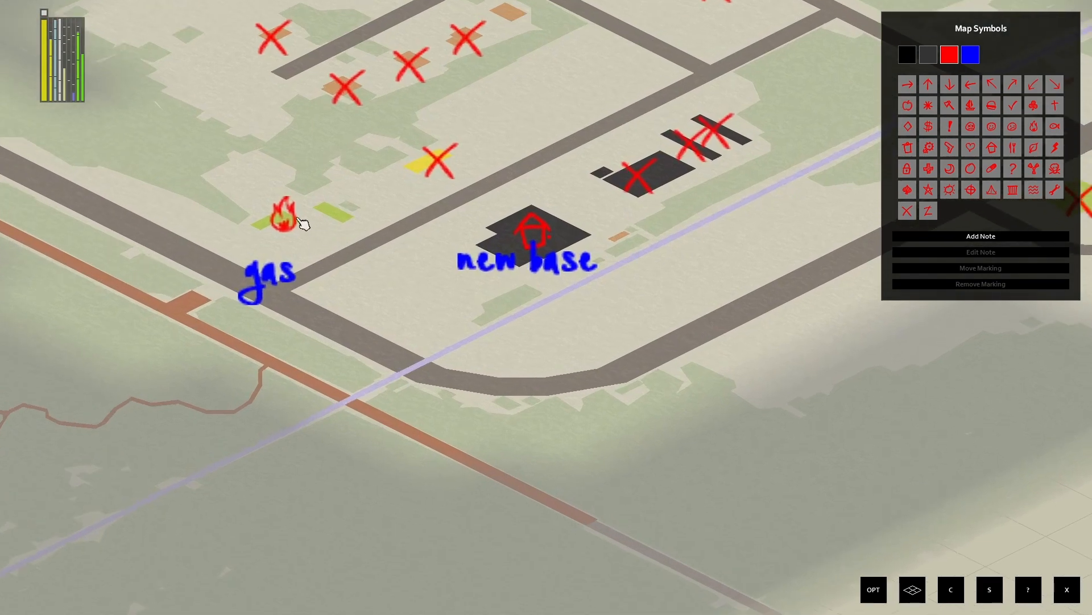
mouse_move(526, 326)
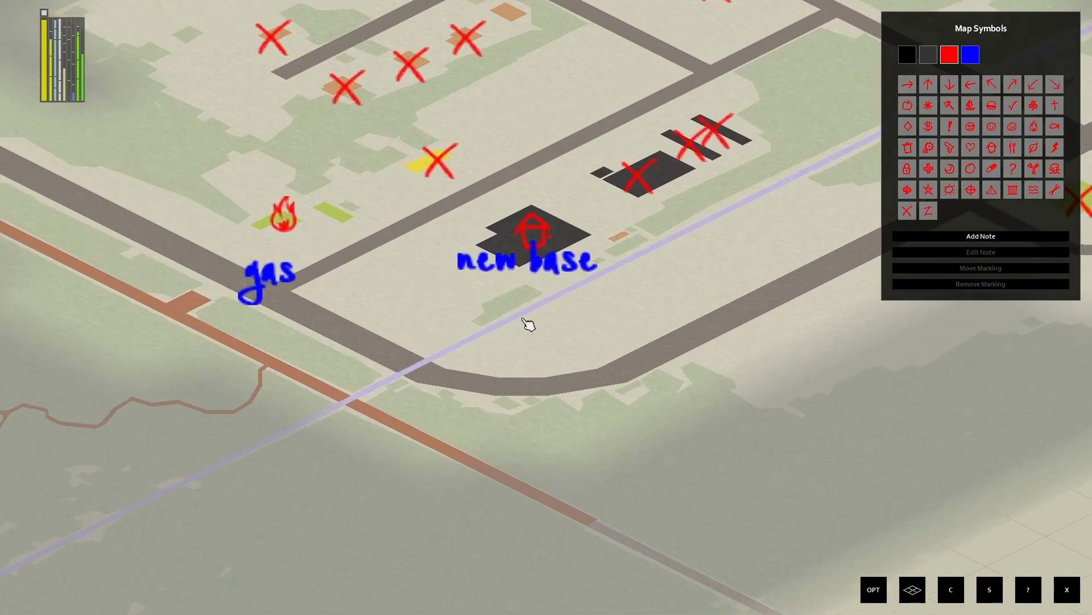
mouse_move(528, 264)
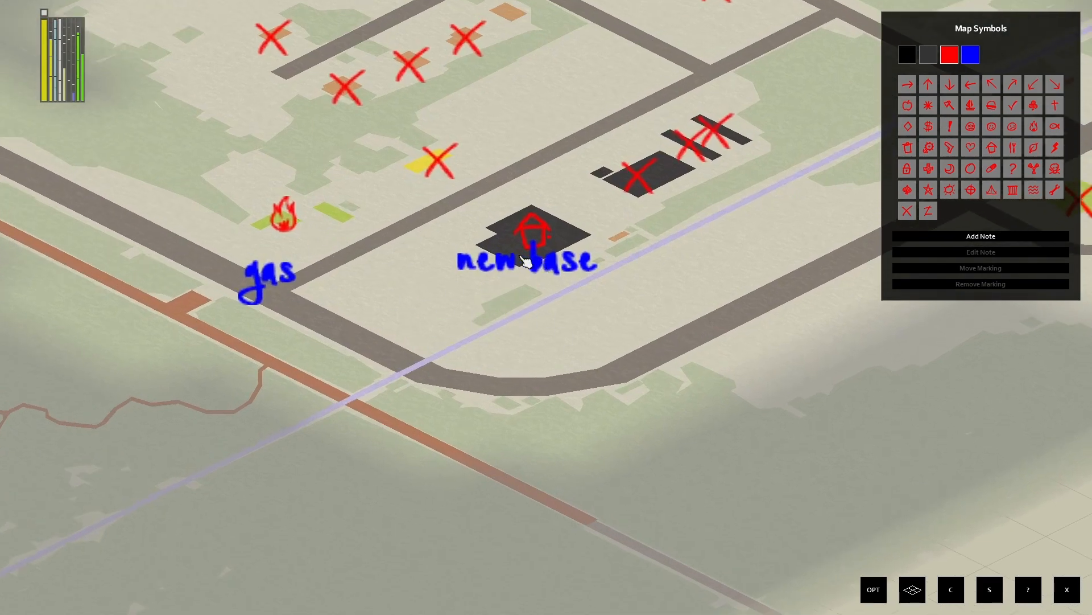
mouse_move(223, 240)
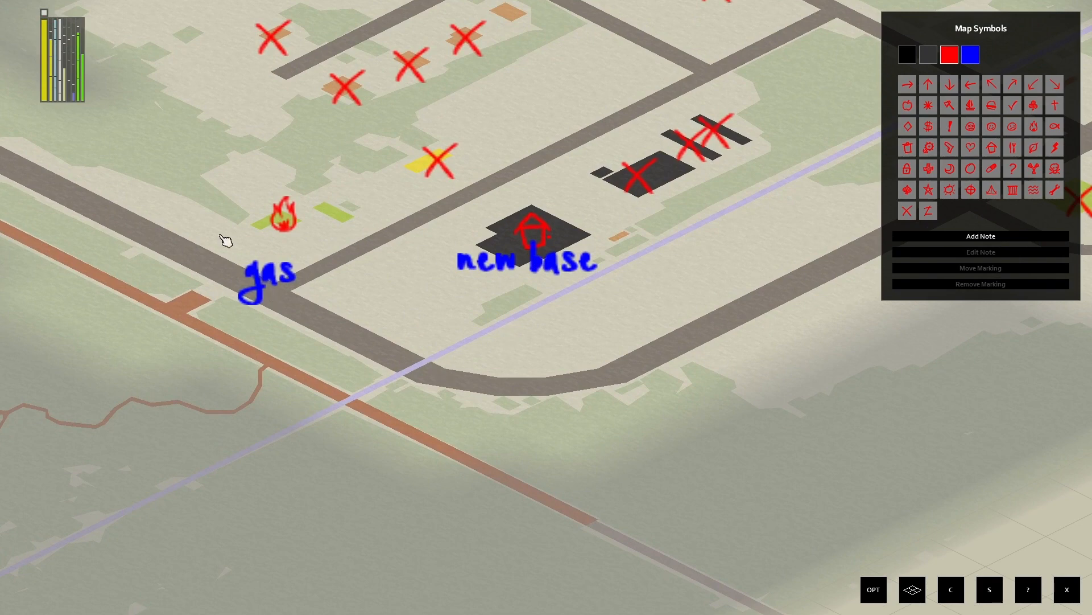
mouse_move(351, 338)
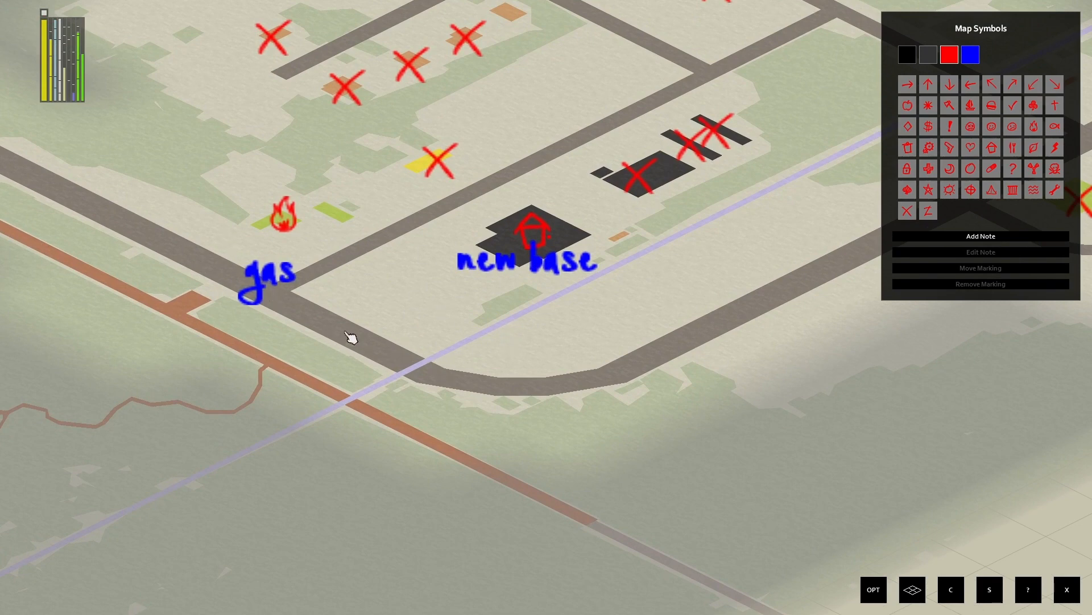
mouse_move(506, 299)
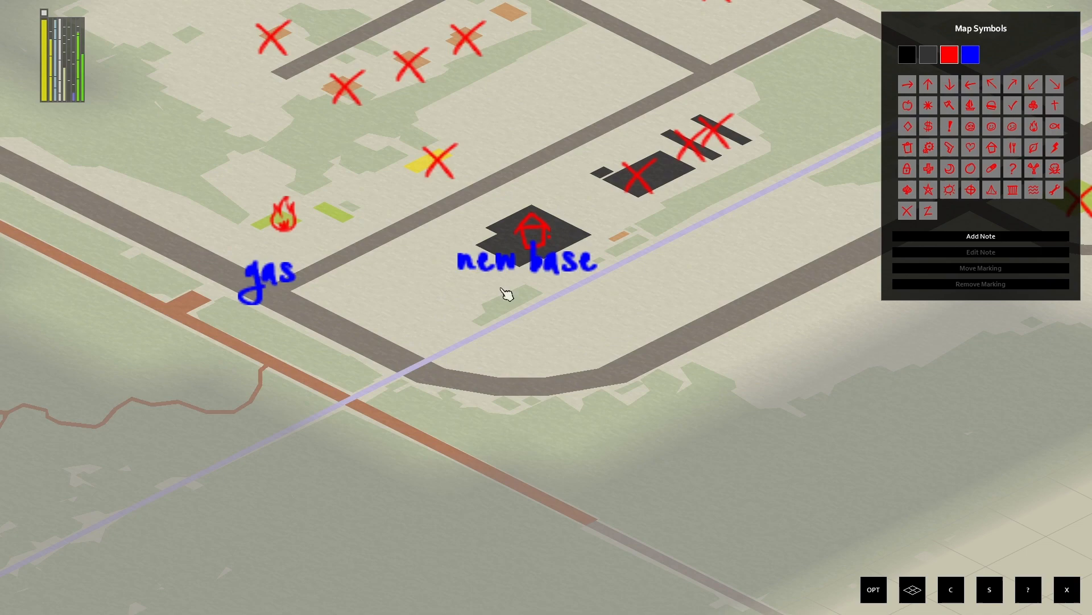
mouse_move(458, 356)
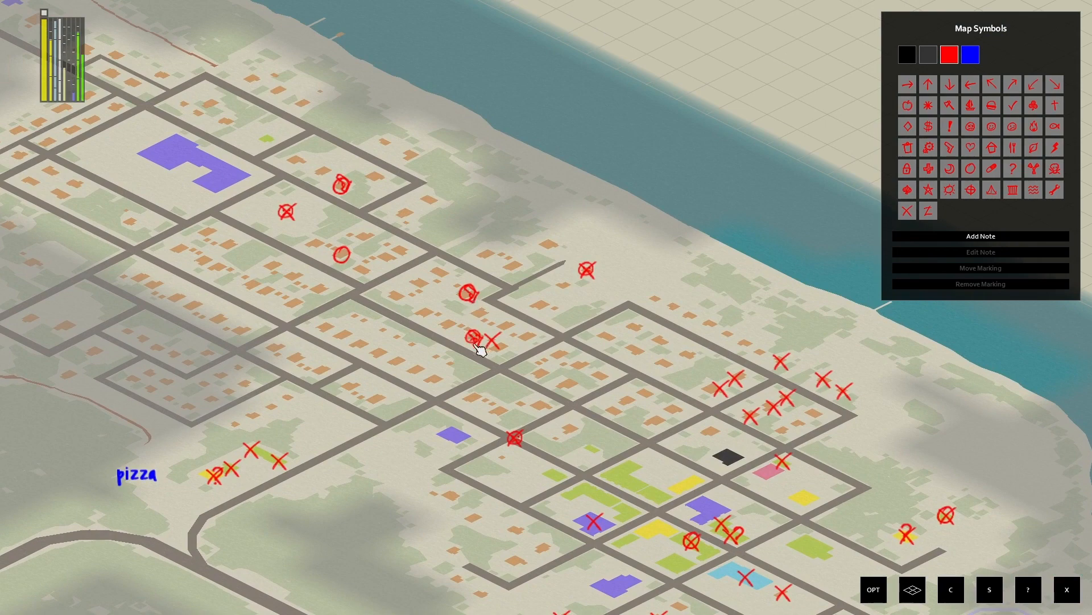
mouse_move(476, 313)
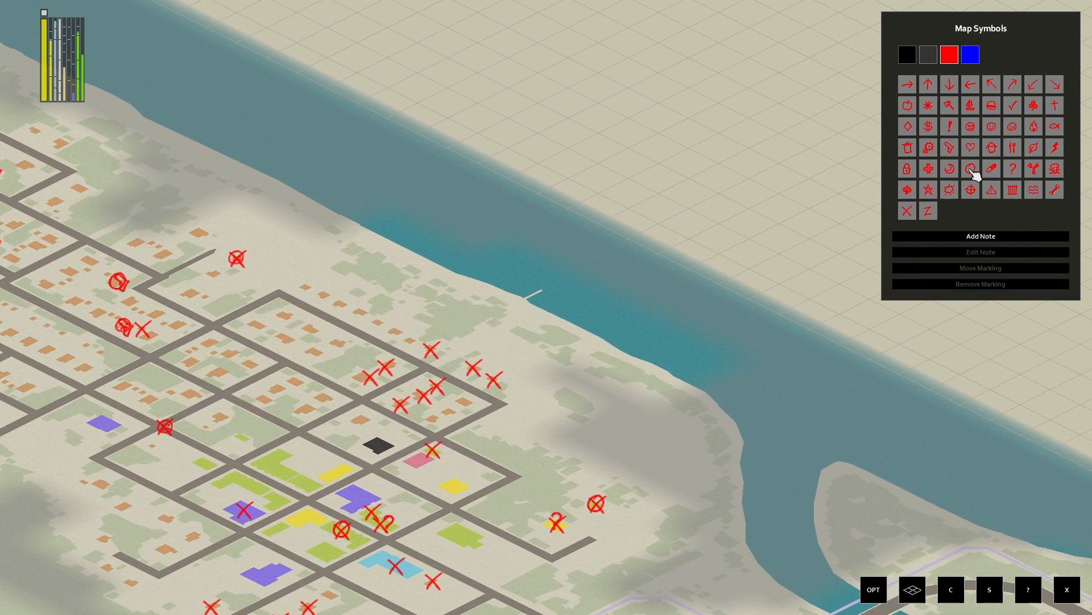
Place a house symbol on the riverbank and label it 'fishing hut' in blue
left_click(991, 147)
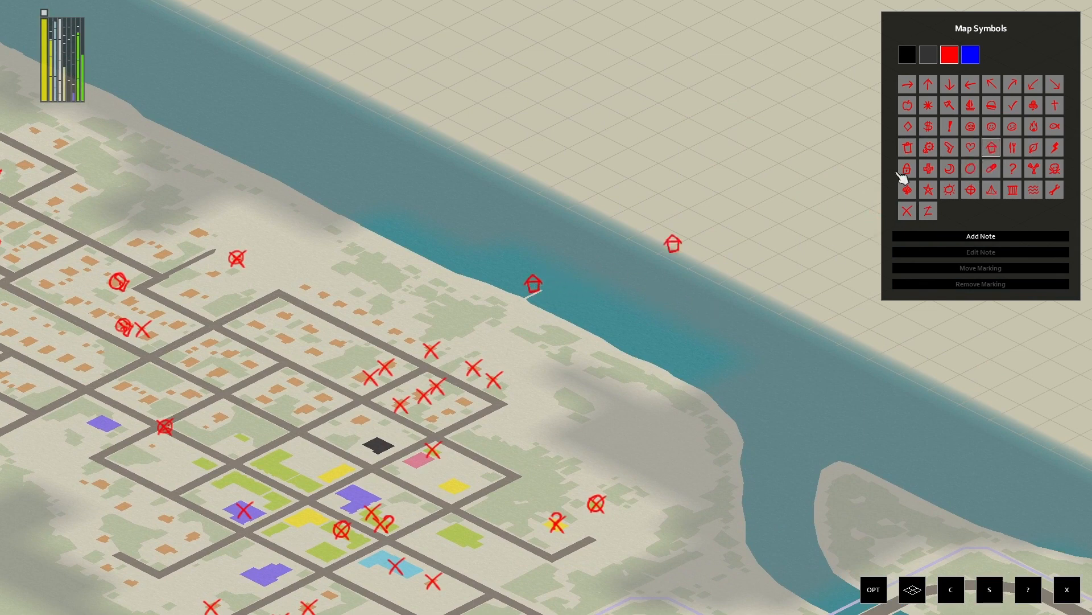
left_click(972, 54)
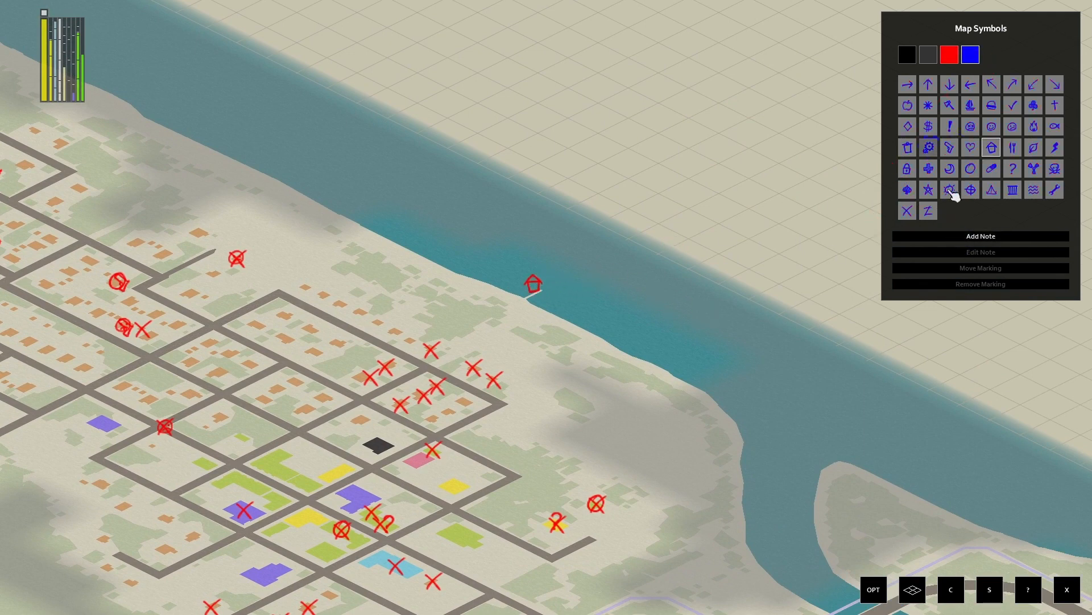
left_click(980, 236)
type("fishing hut")
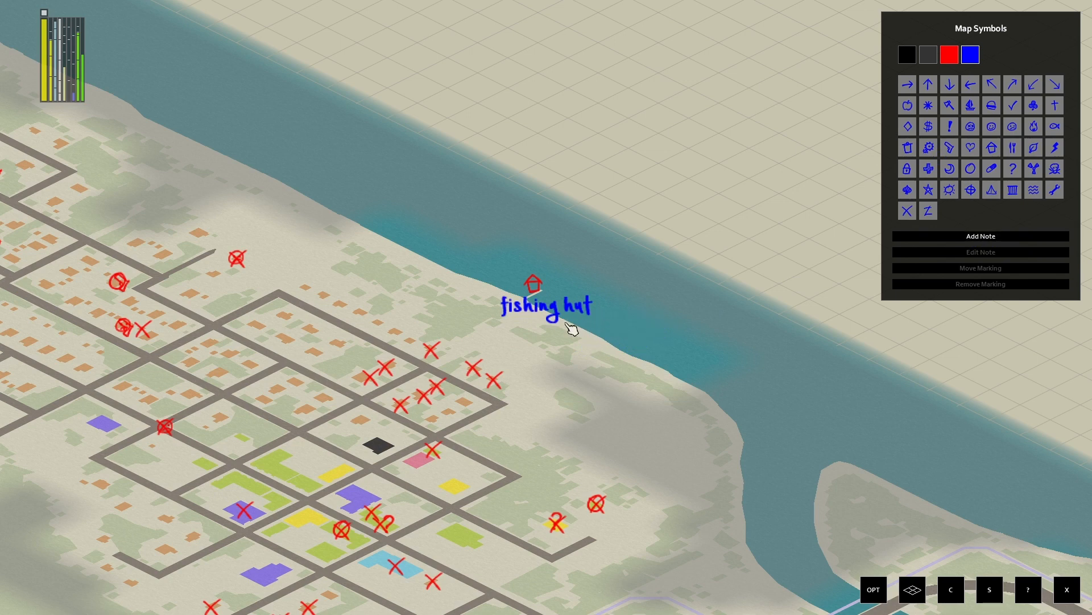
mouse_move(379, 380)
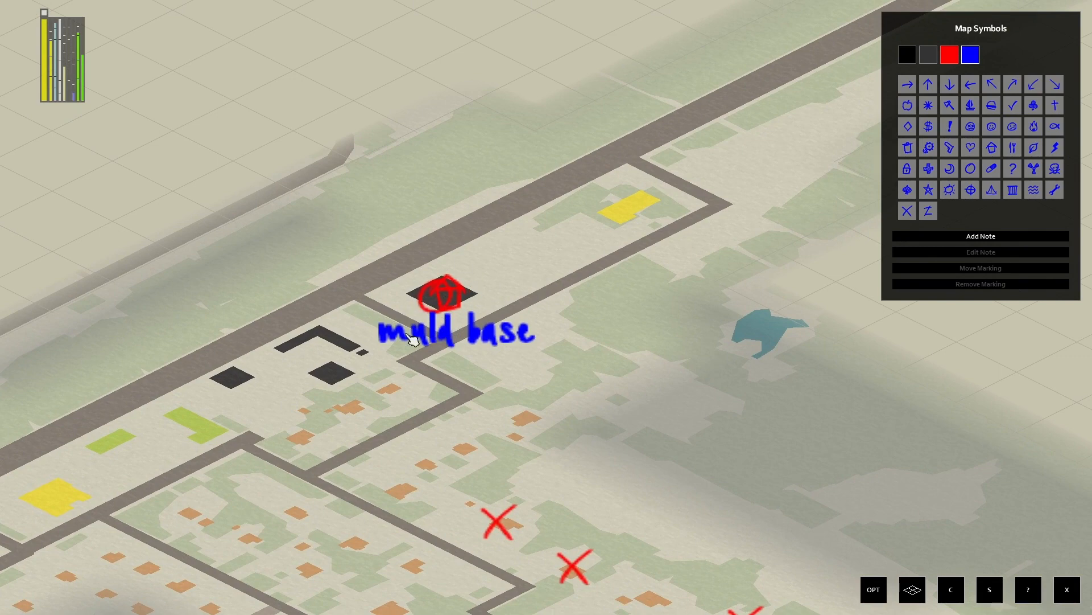
mouse_move(442, 386)
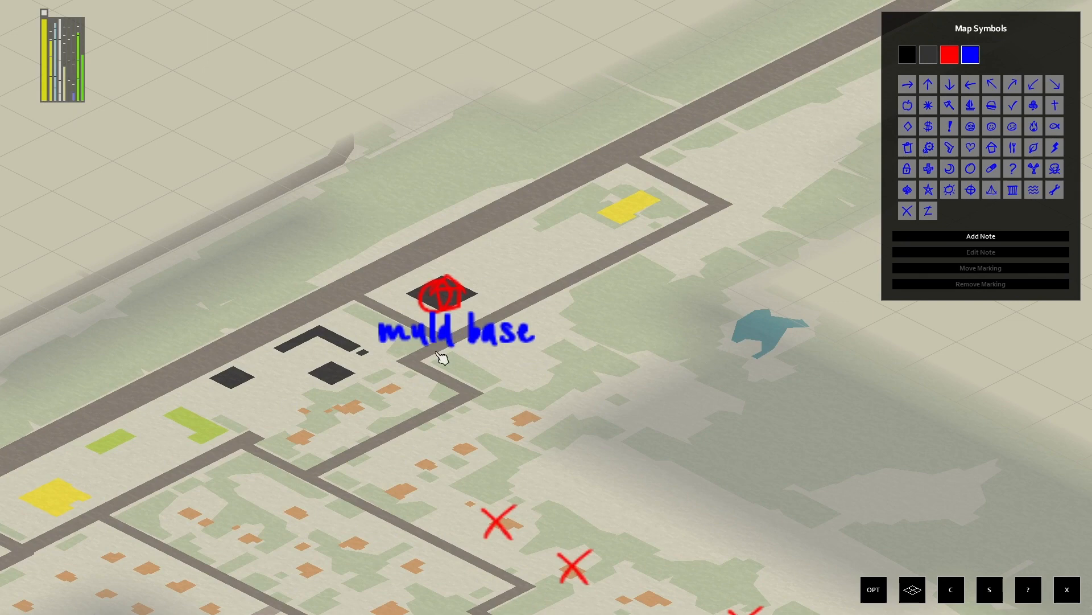
mouse_move(474, 442)
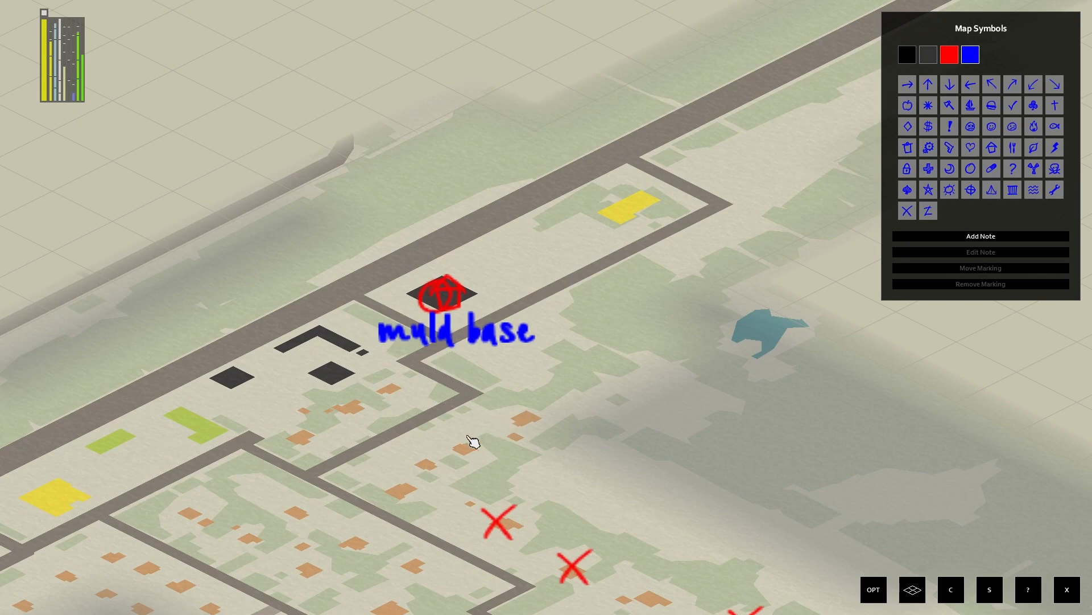
mouse_move(420, 437)
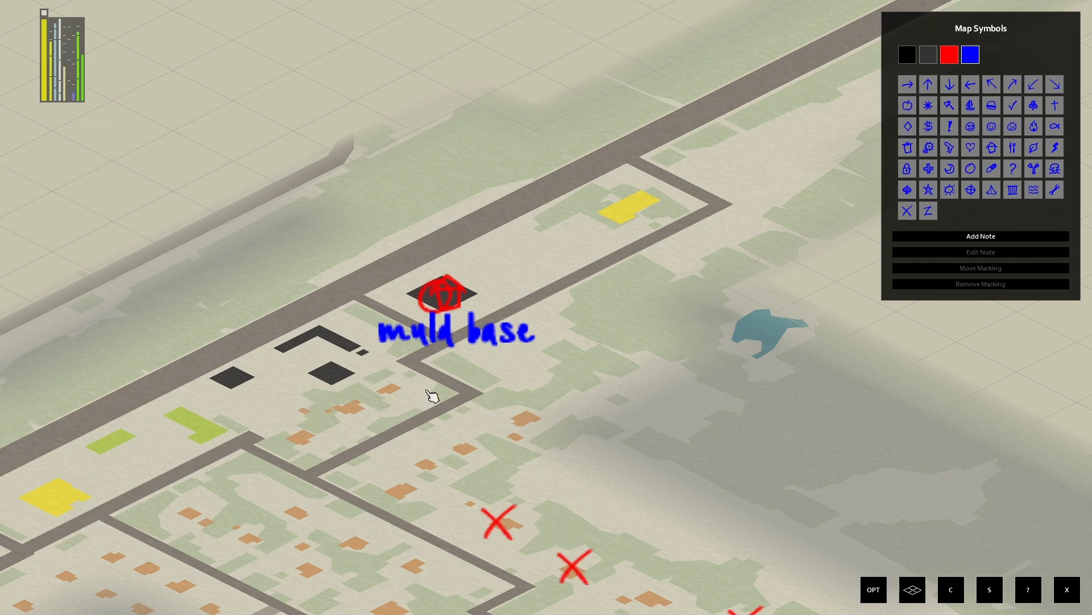
mouse_move(460, 306)
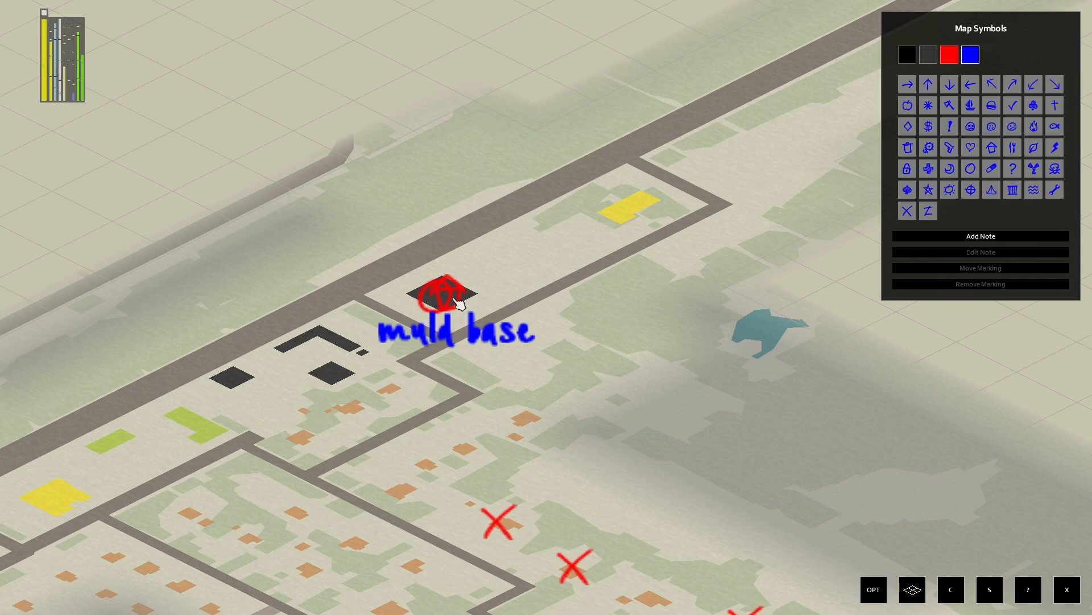
mouse_move(223, 345)
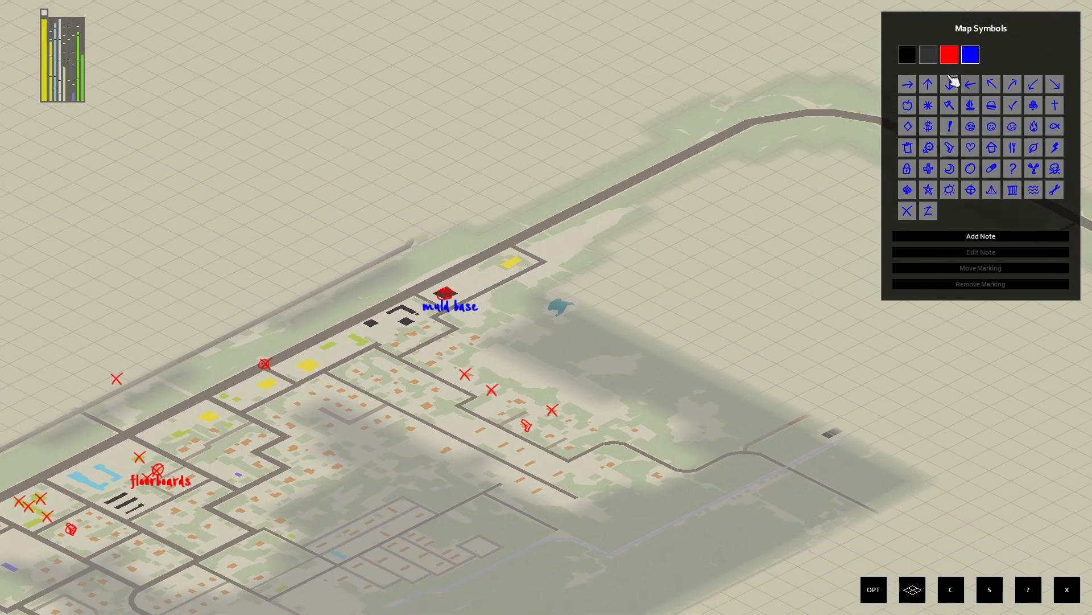
Switch the map marking colour back to red
left_click(907, 210)
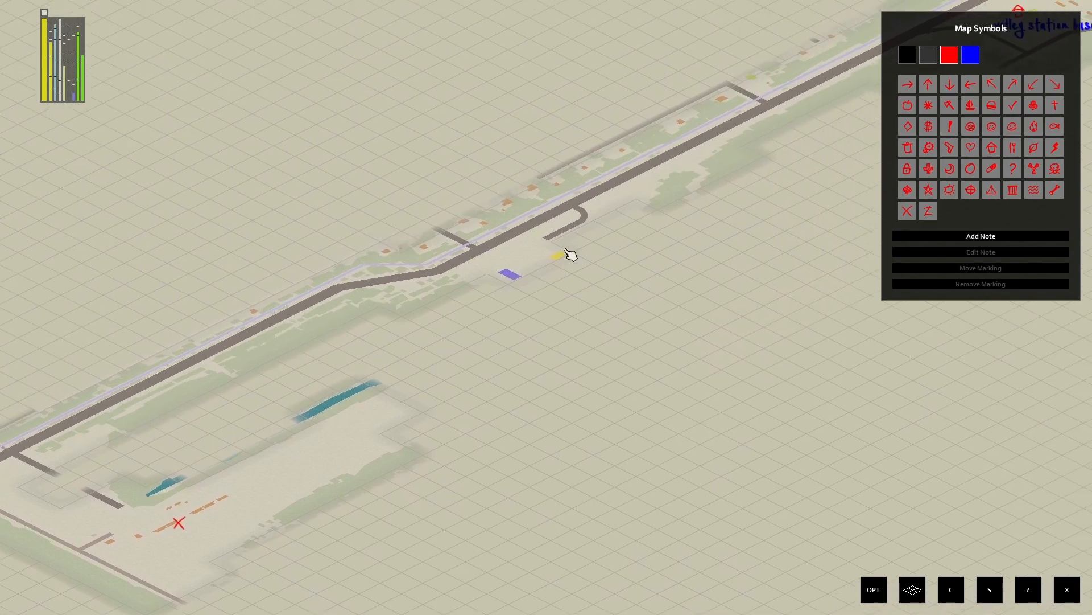
Pan the map to centre on the 'valley station base' house symbol
left_click_drag(568, 254, 435, 359)
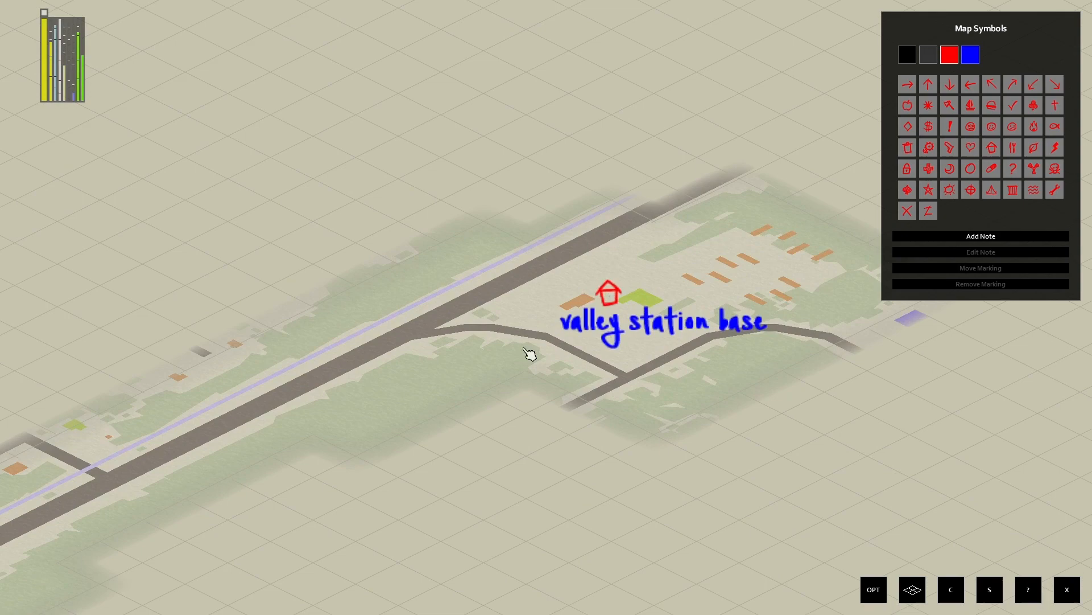
mouse_move(465, 312)
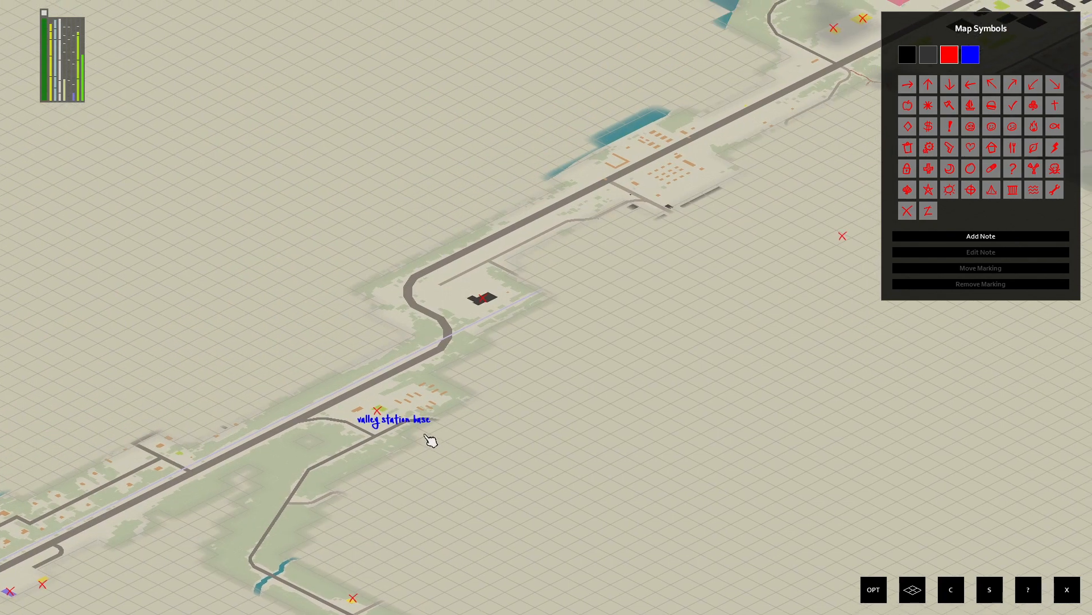
left_click_drag(428, 439, 387, 382)
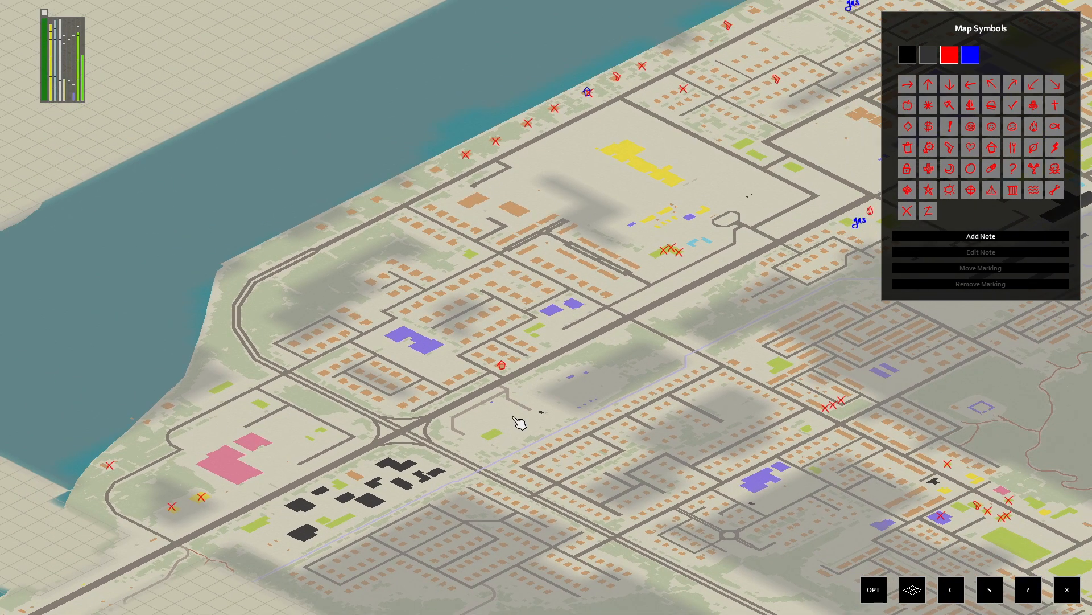
mouse_move(528, 457)
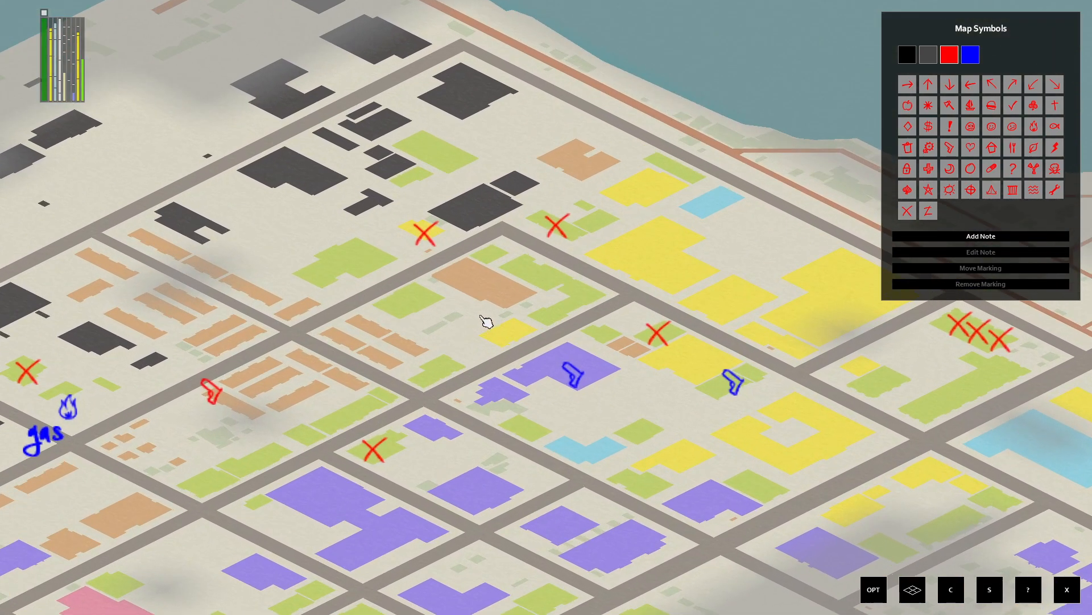
Zoom out over the whole county map and pan toward the western riverside town
scroll("down", 3)
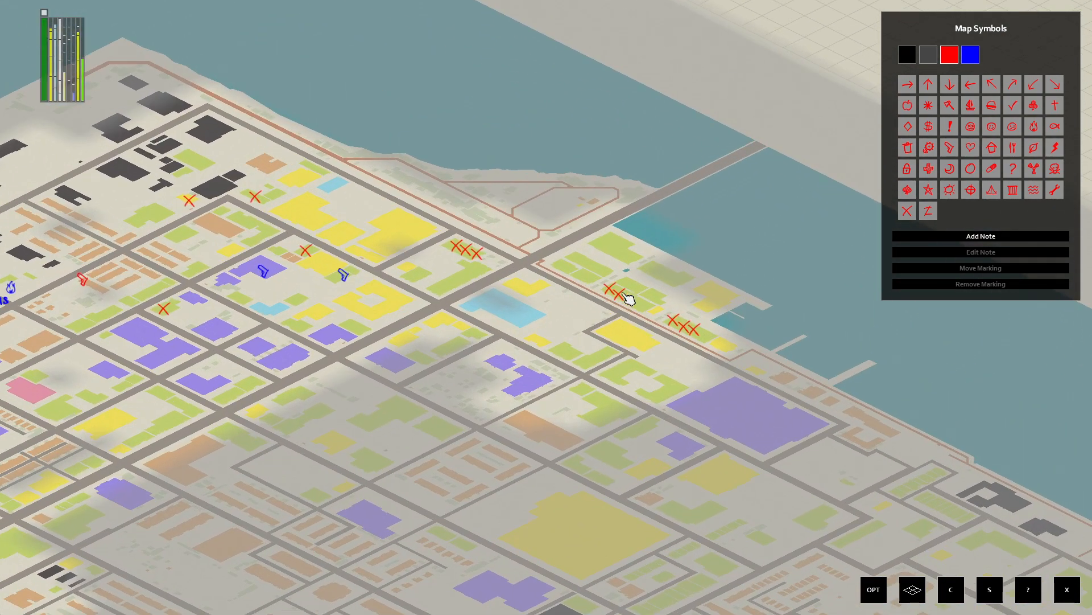
scroll("down", 3)
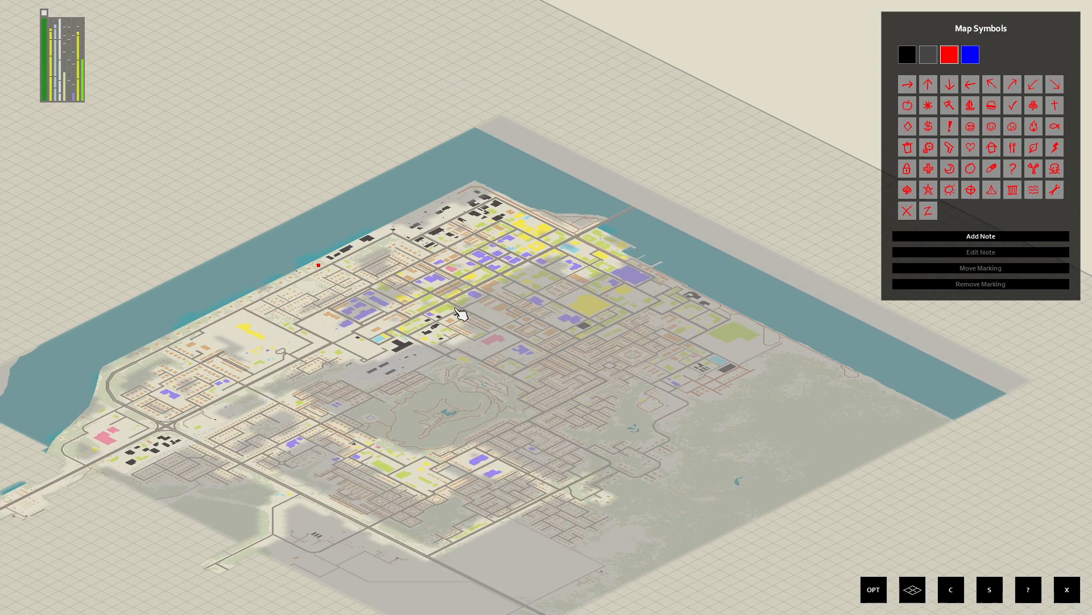
left_click_drag(460, 313, 432, 377)
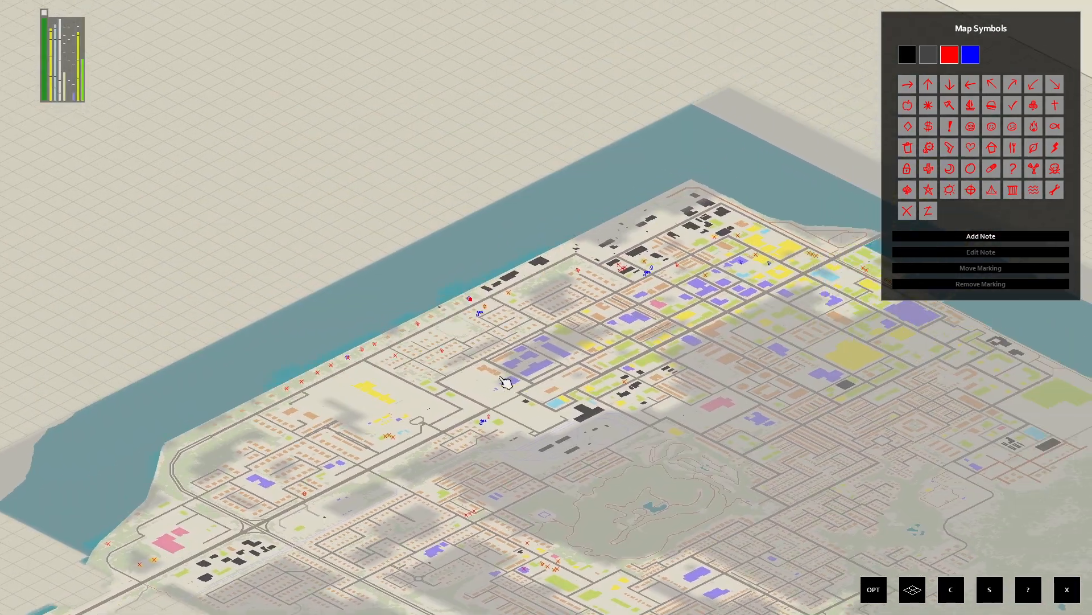
left_click_drag(506, 381, 540, 340)
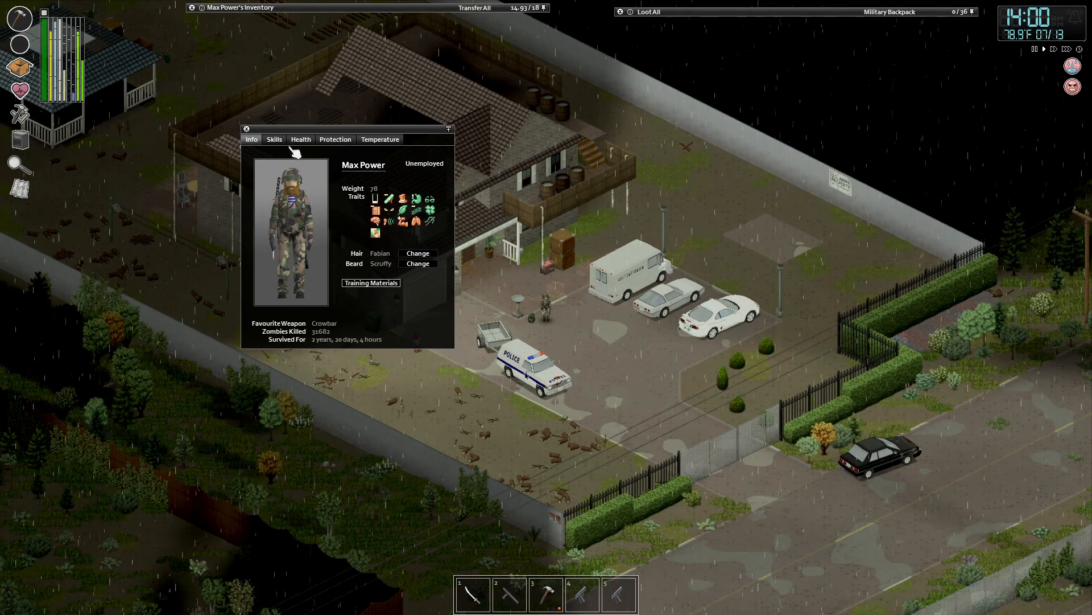
Review the Skills and Health tabs, then the per-body-part bite and scratch protection
left_click(274, 139)
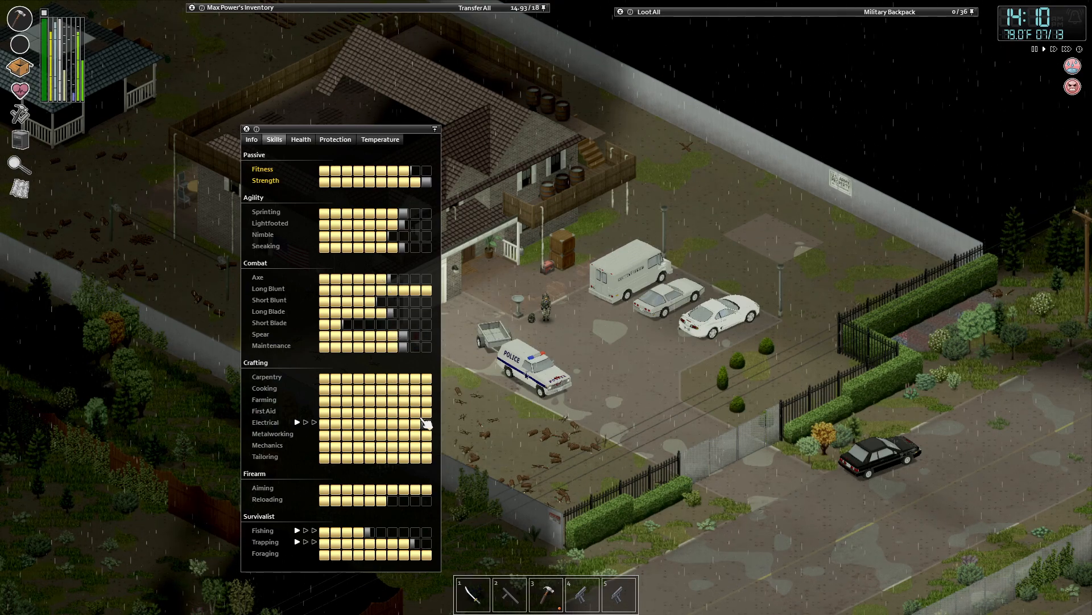
mouse_move(359, 548)
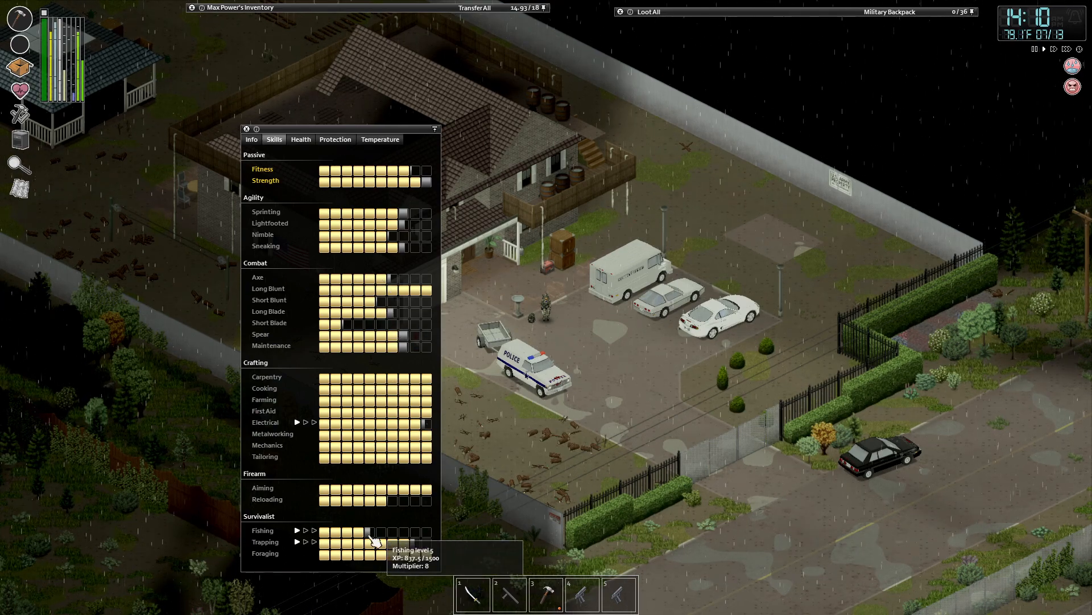
mouse_move(398, 502)
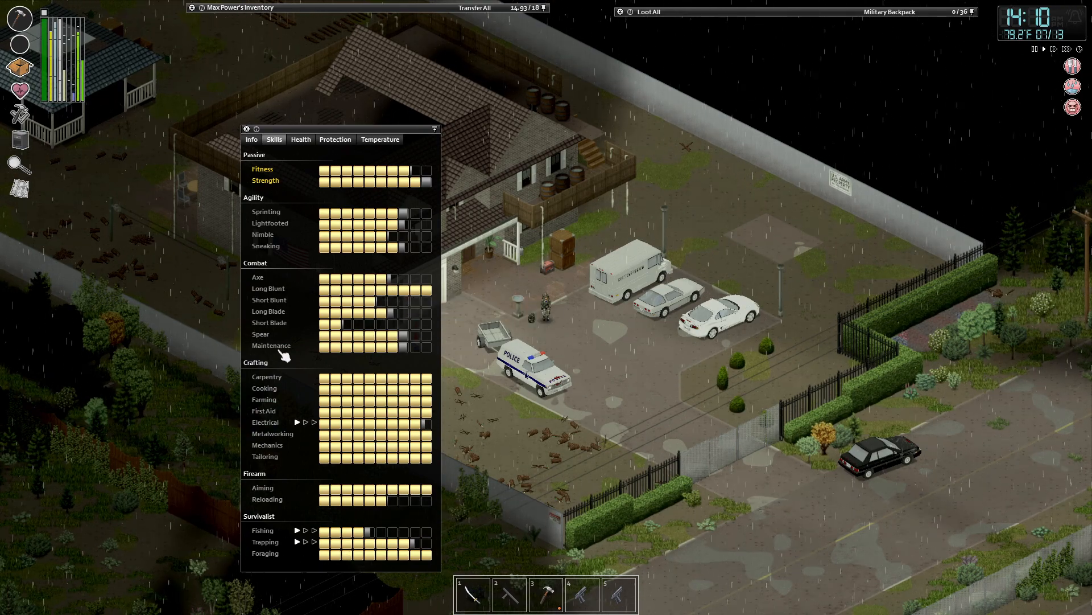
mouse_move(394, 319)
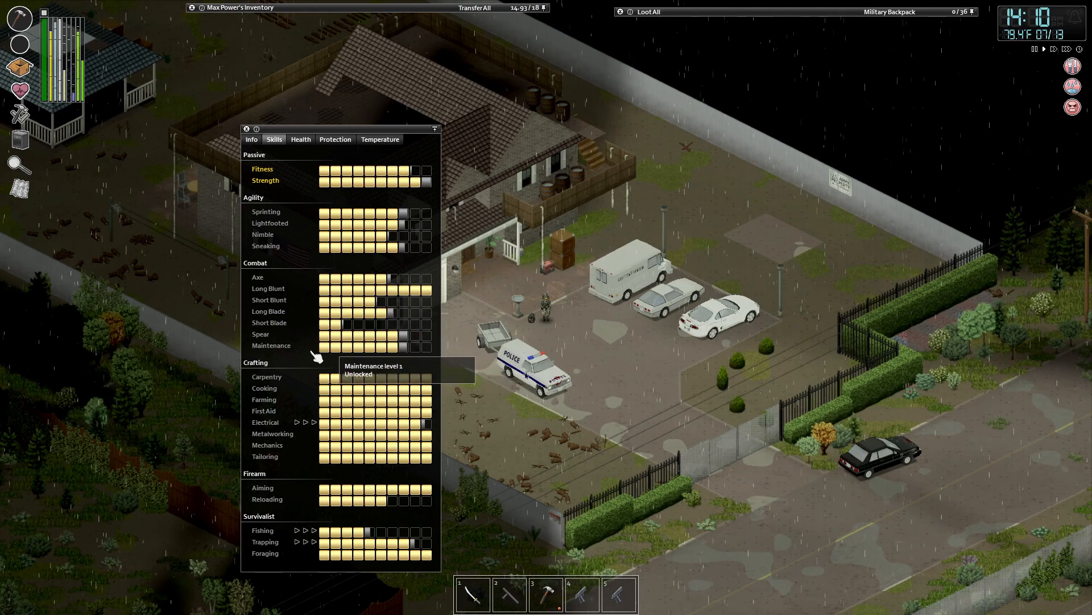
mouse_move(533, 356)
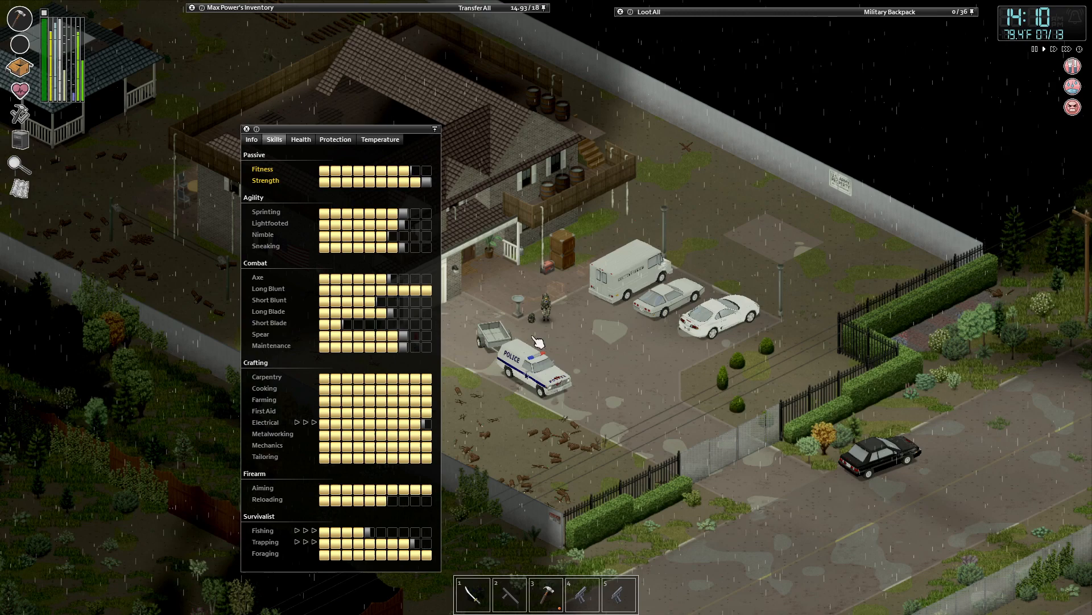
mouse_move(519, 359)
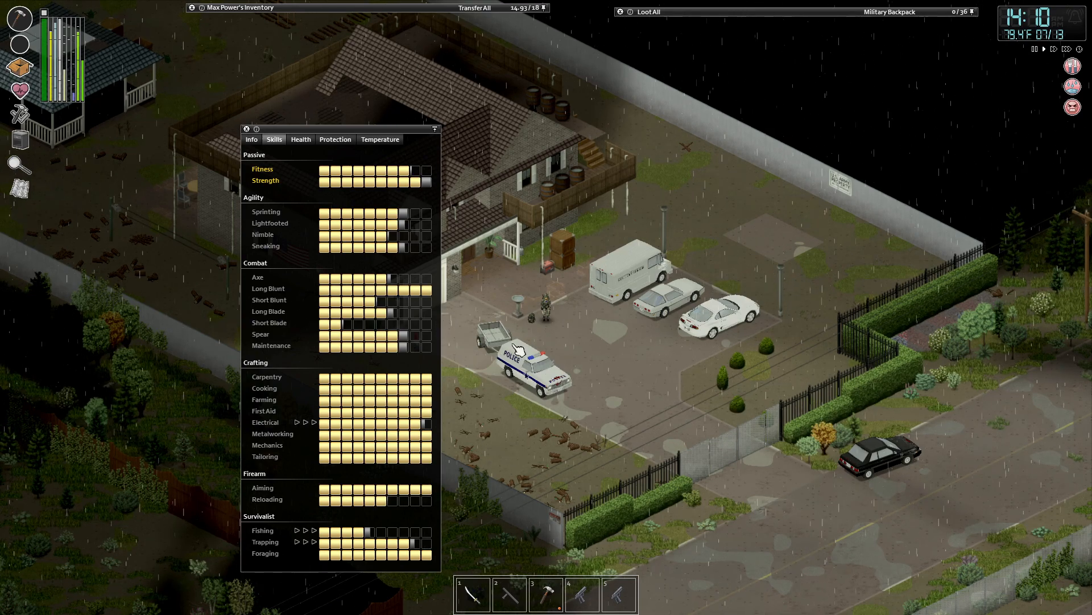
mouse_move(559, 407)
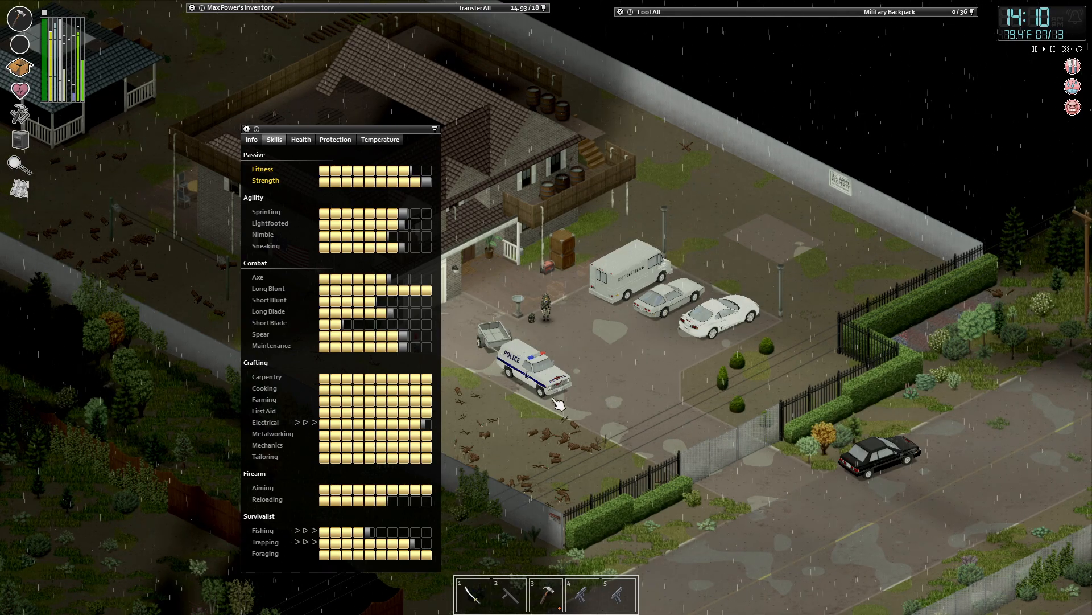
mouse_move(422, 333)
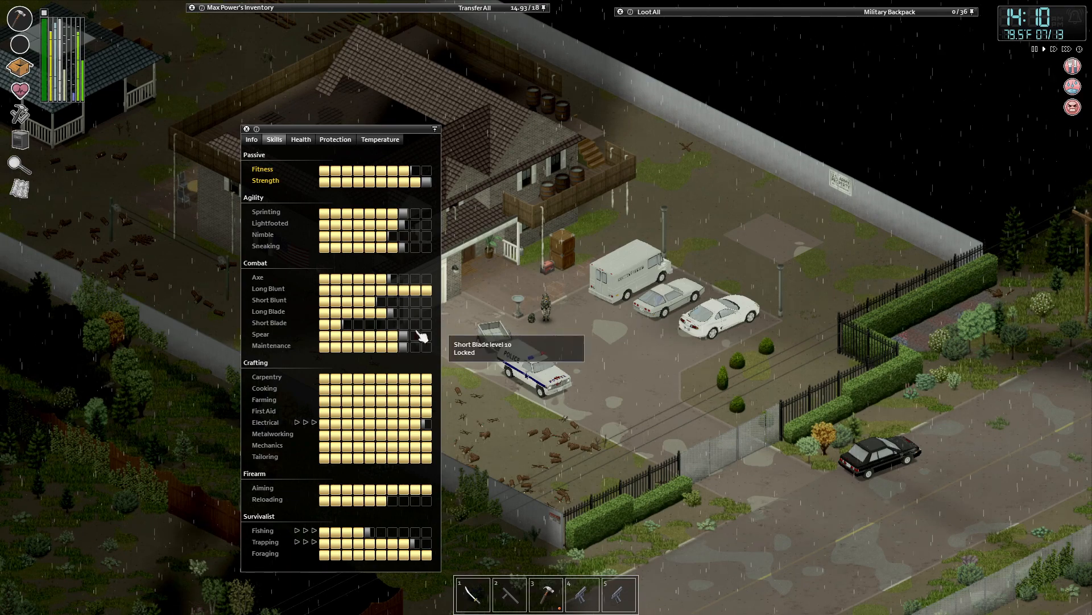
mouse_move(418, 344)
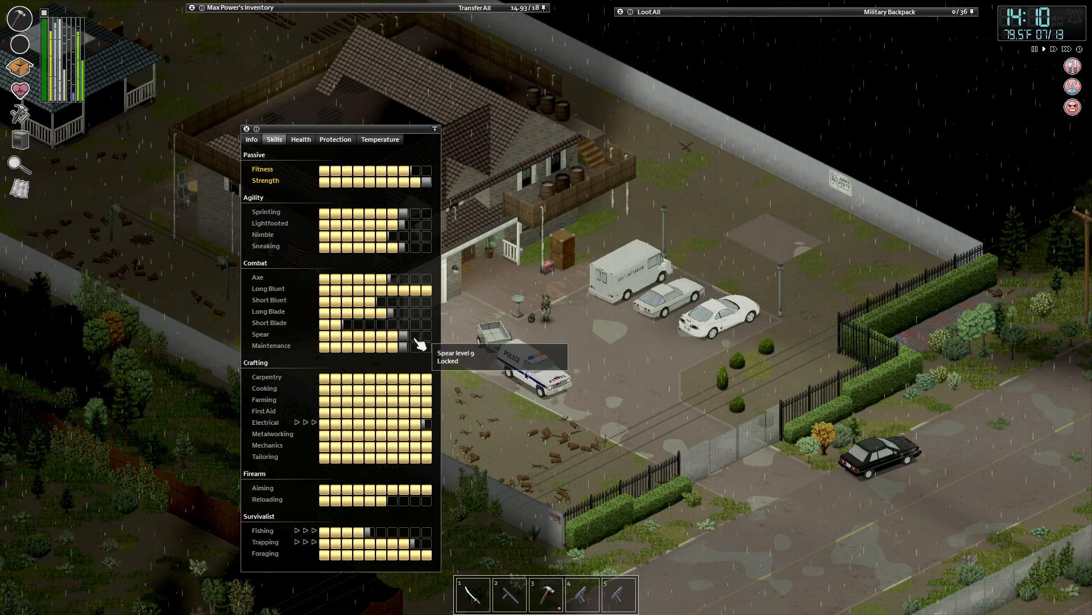
mouse_move(419, 324)
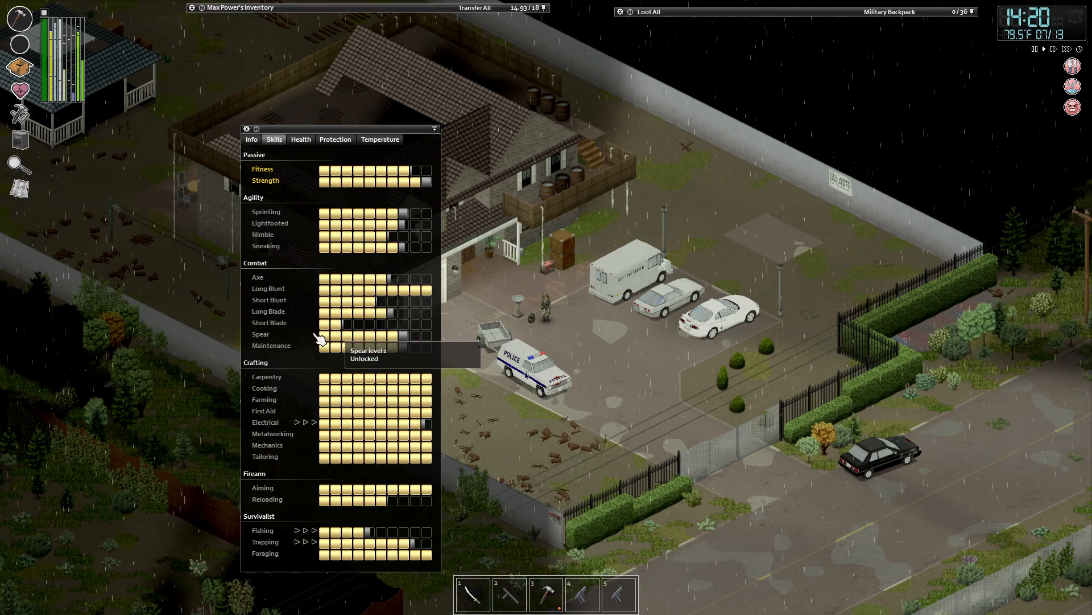
mouse_move(319, 318)
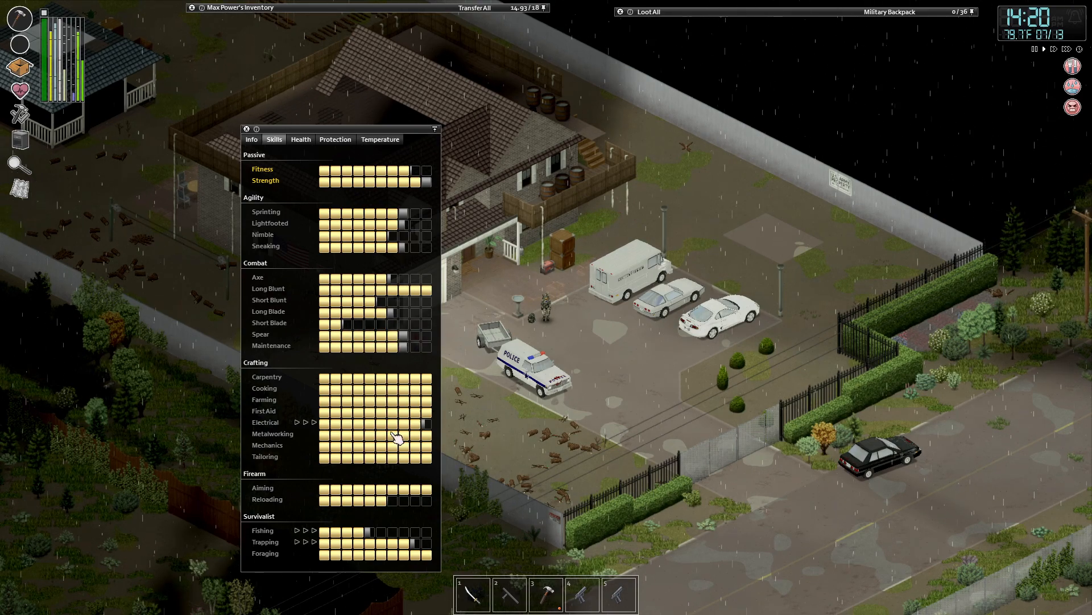
mouse_move(413, 301)
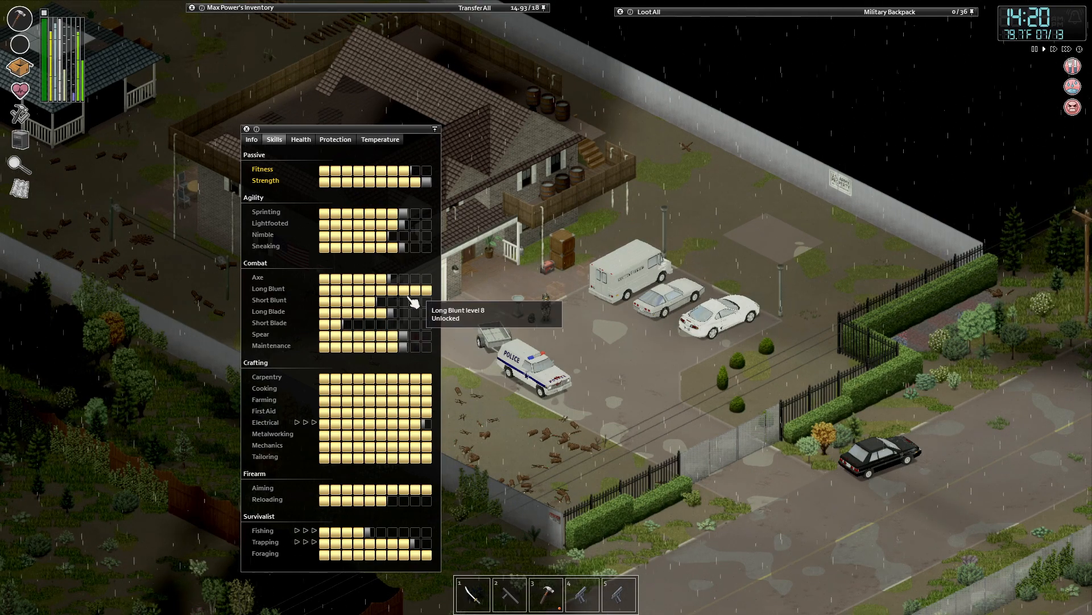
mouse_move(373, 344)
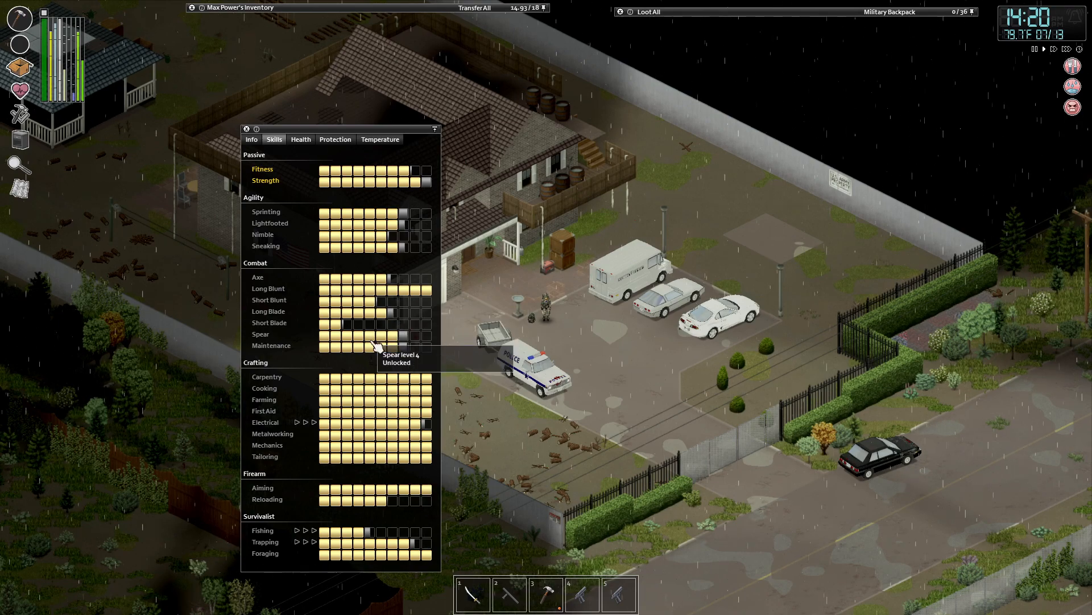
mouse_move(380, 336)
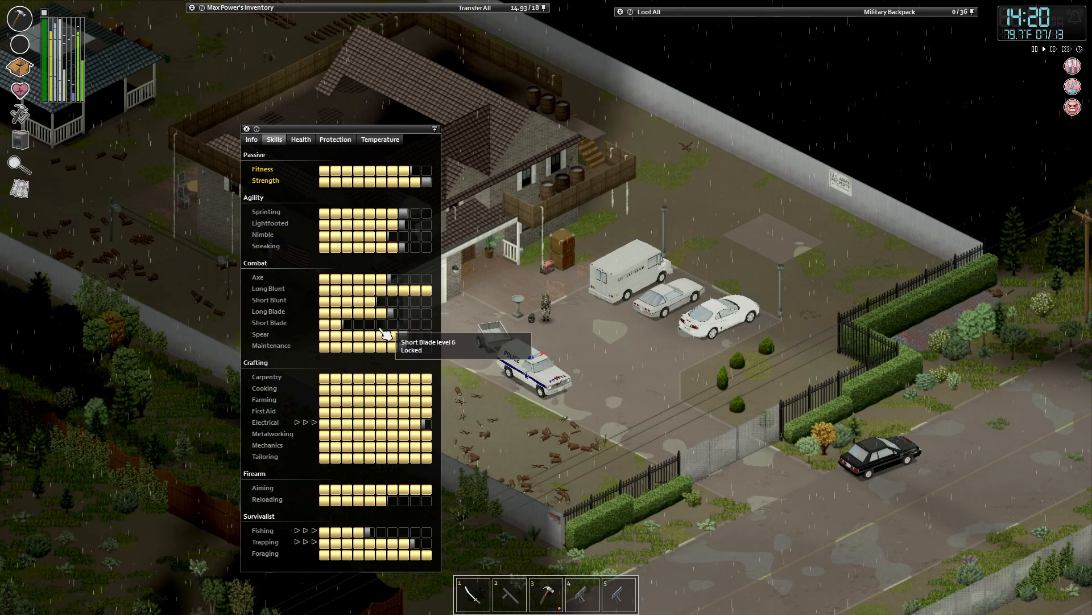
left_click(301, 139)
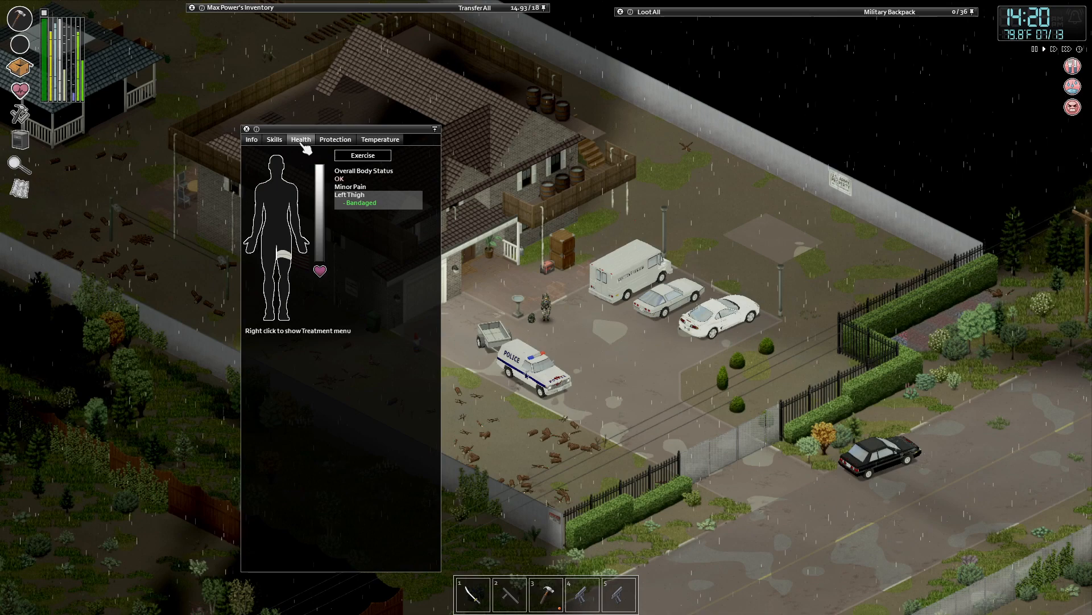
left_click(335, 139)
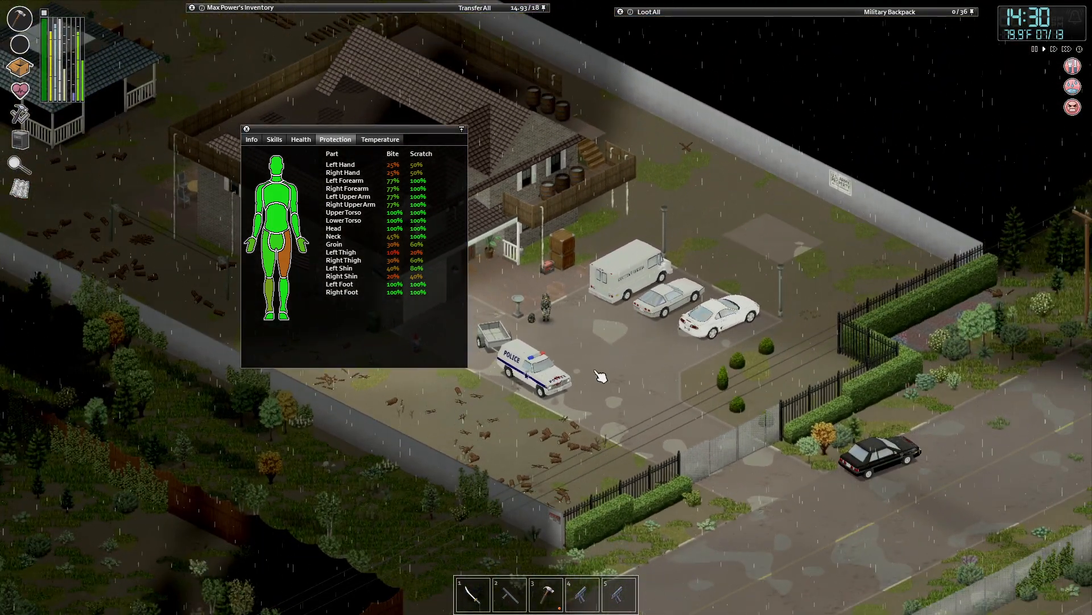
mouse_move(646, 413)
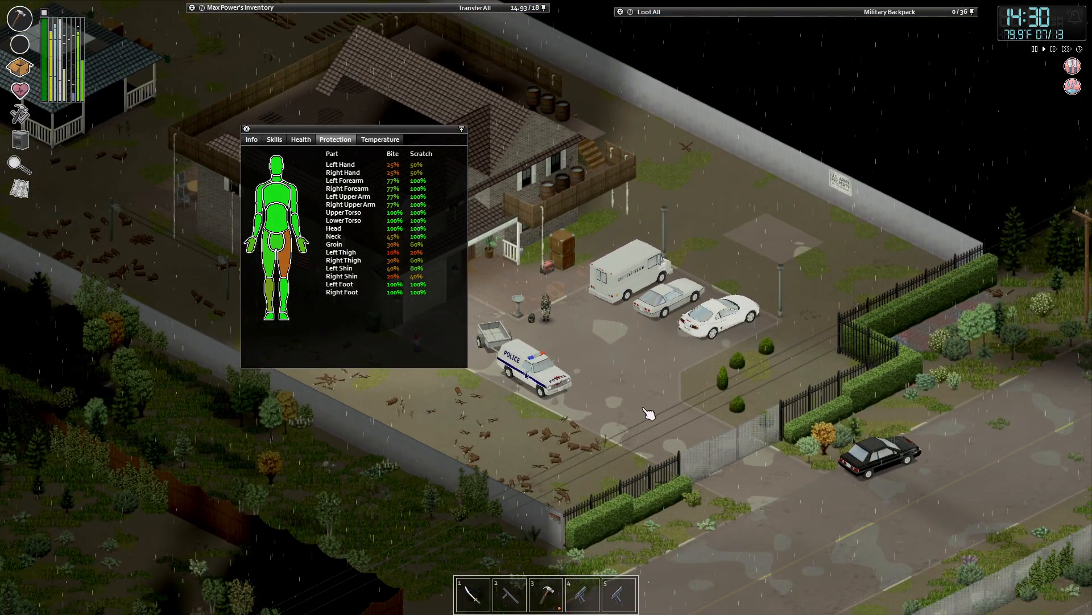